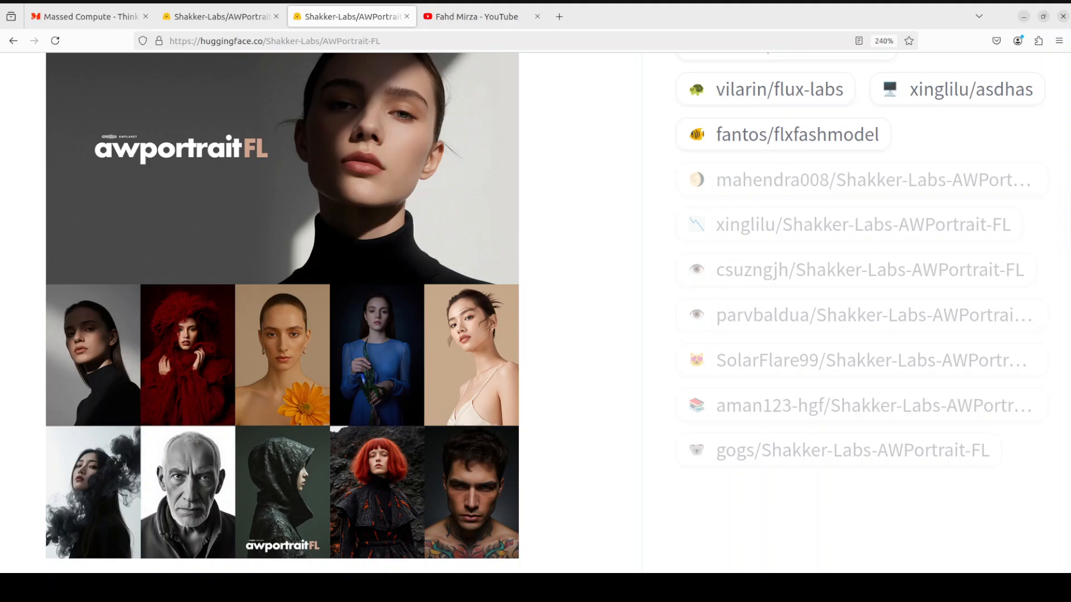
Switch to the second Shakker-Labs/AWPortrait-FL tab to view its text-to-image tags and license
left_click(218, 16)
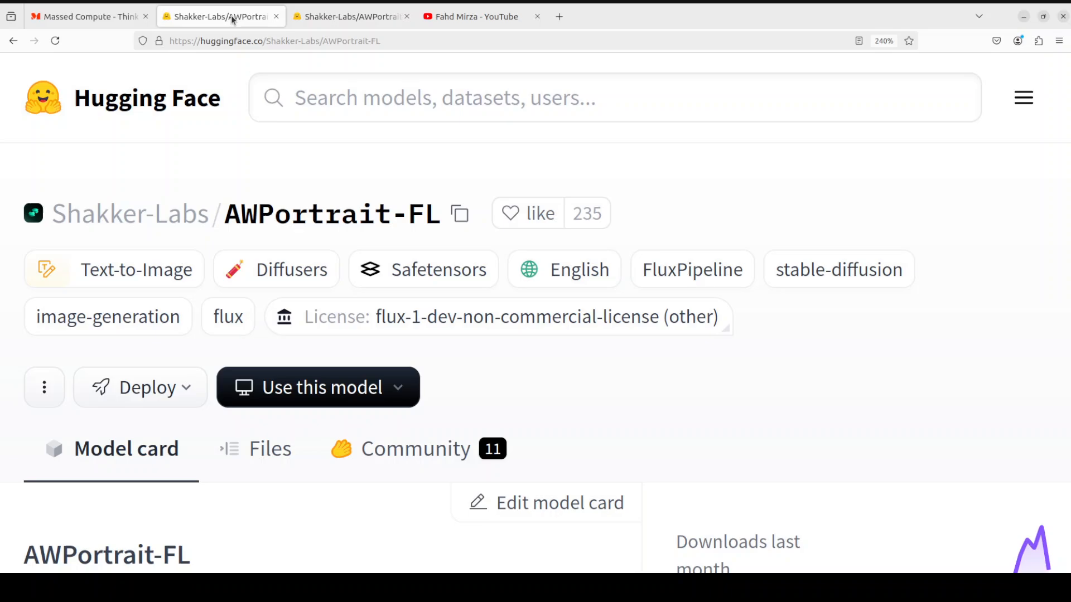
mouse_move(647, 361)
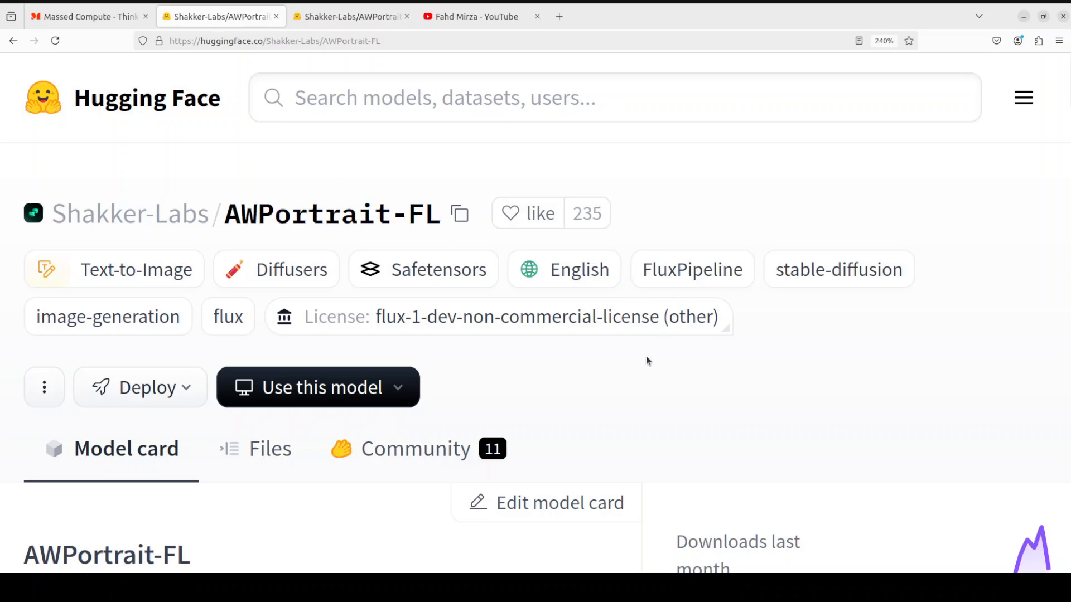
mouse_move(644, 354)
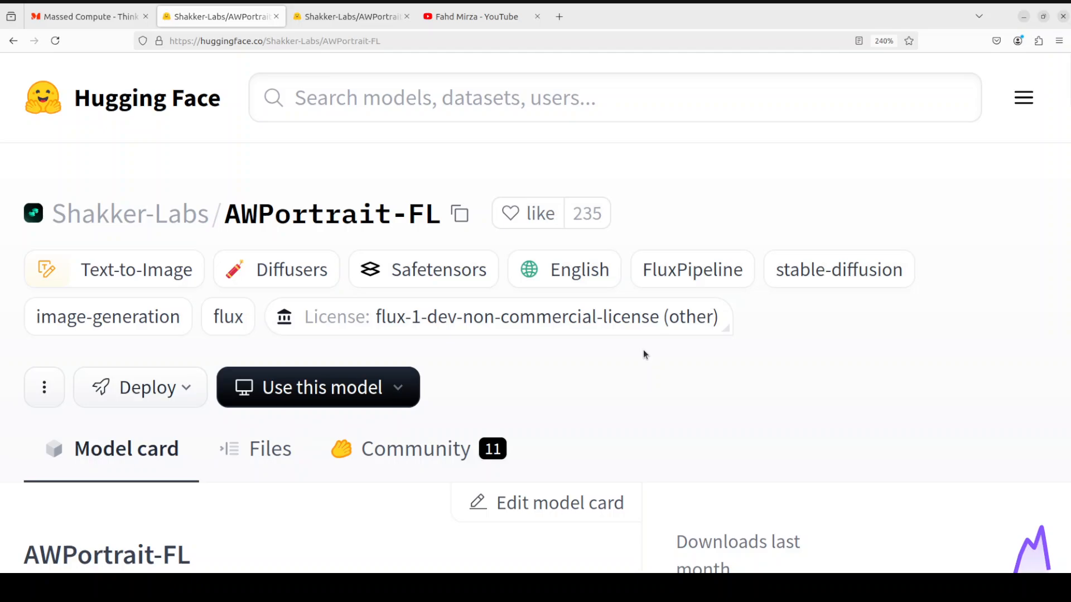
mouse_move(303, 245)
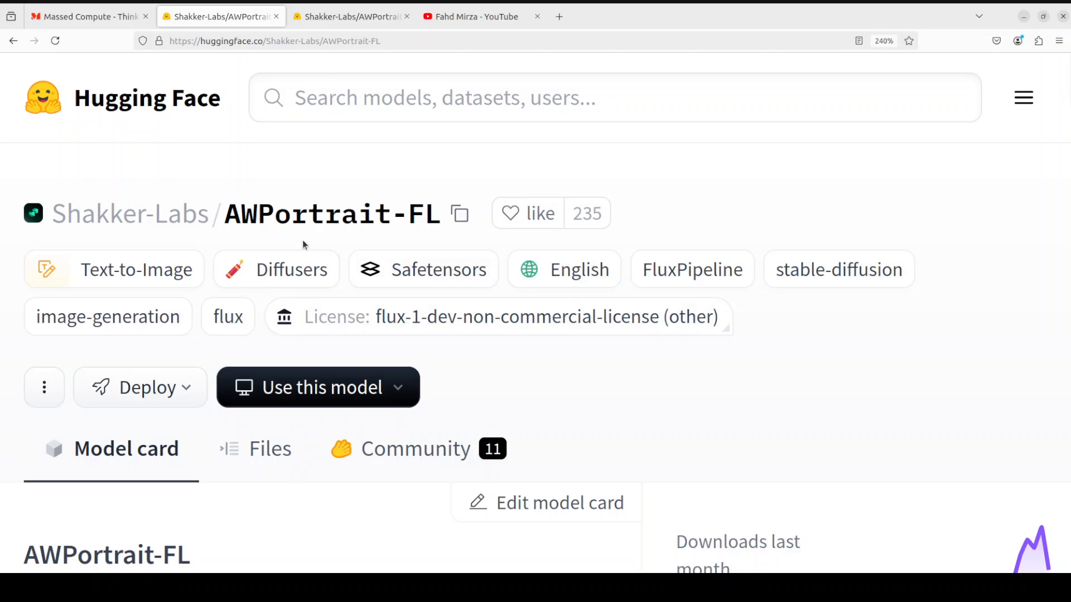
mouse_move(293, 243)
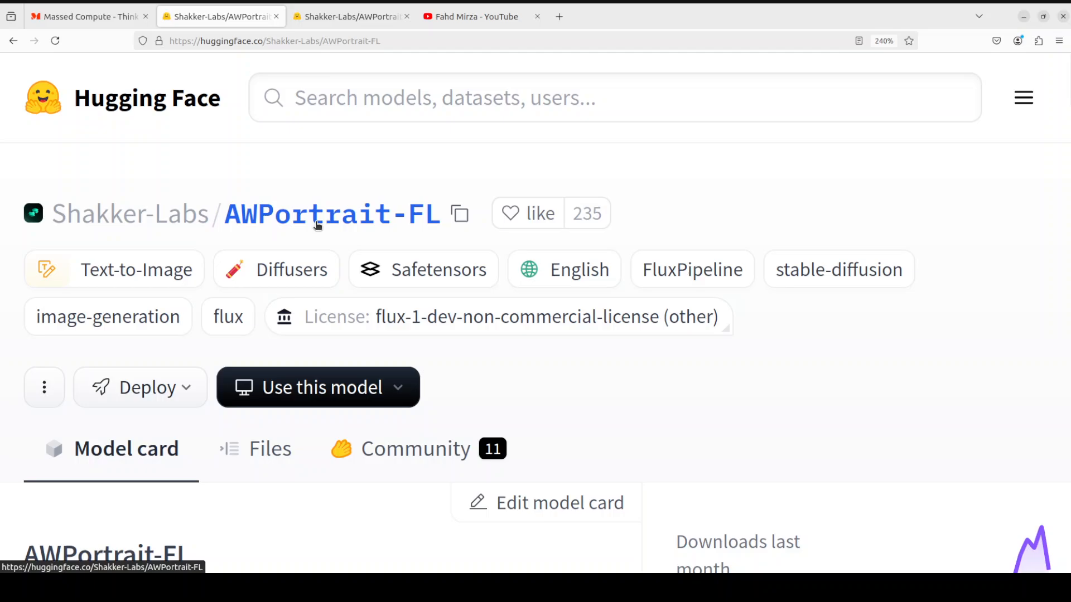
mouse_move(638, 264)
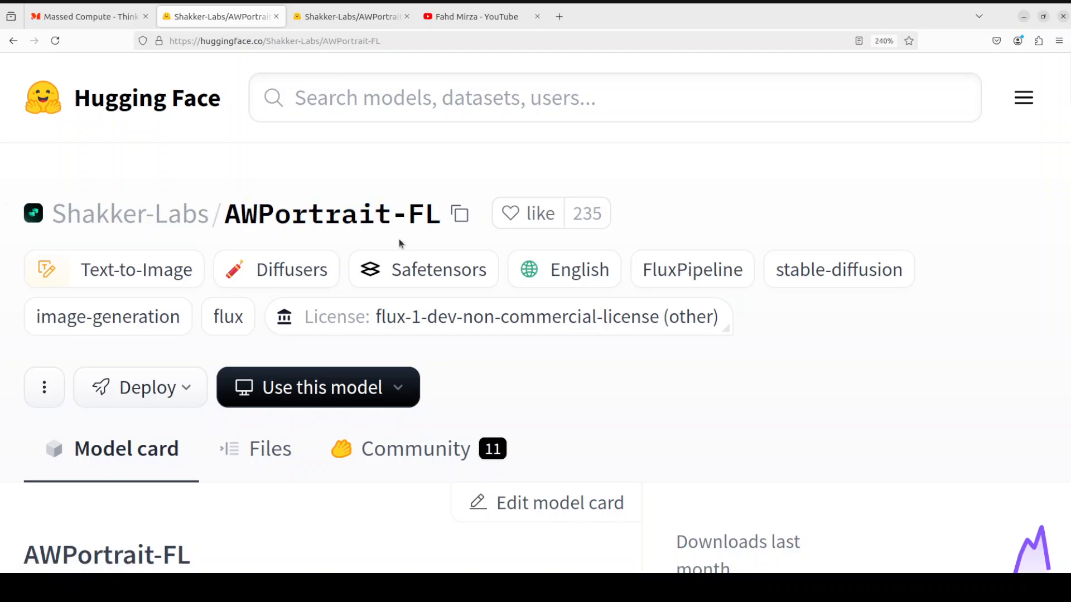
mouse_move(108, 316)
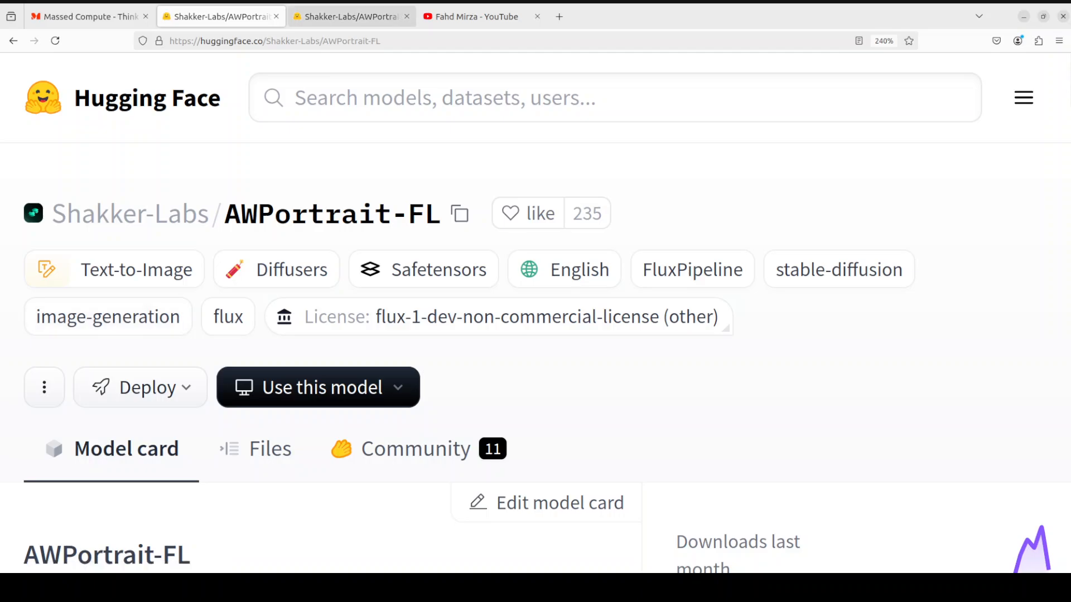
Browse the Fahd Mirza channel's flux.1 videos, then return to the AWPortrait-FL sample portraits
left_click(473, 16)
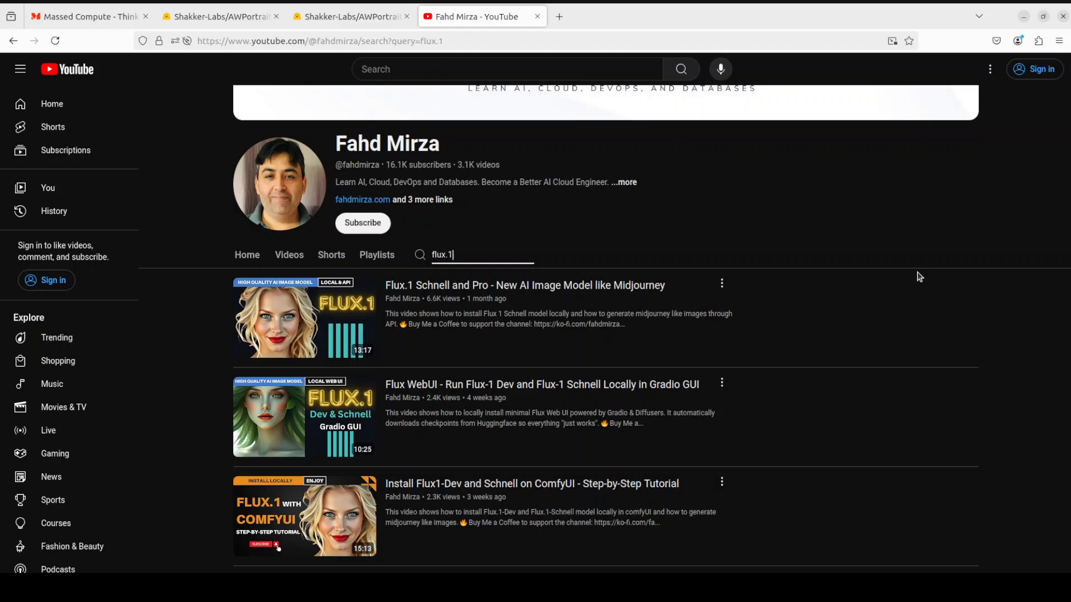
mouse_move(497, 286)
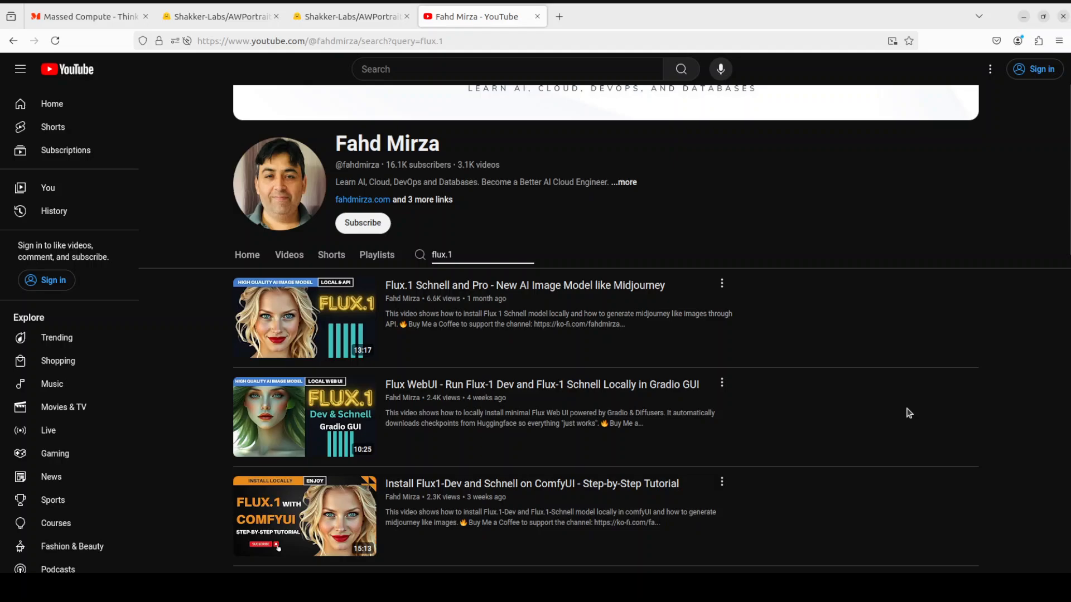
mouse_move(886, 407)
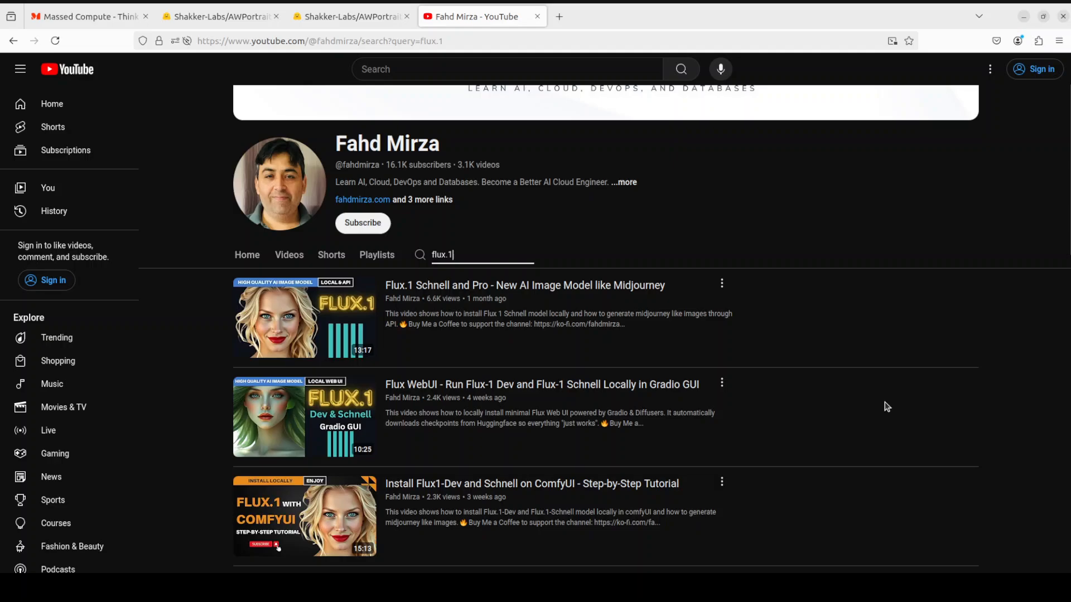
mouse_move(869, 398)
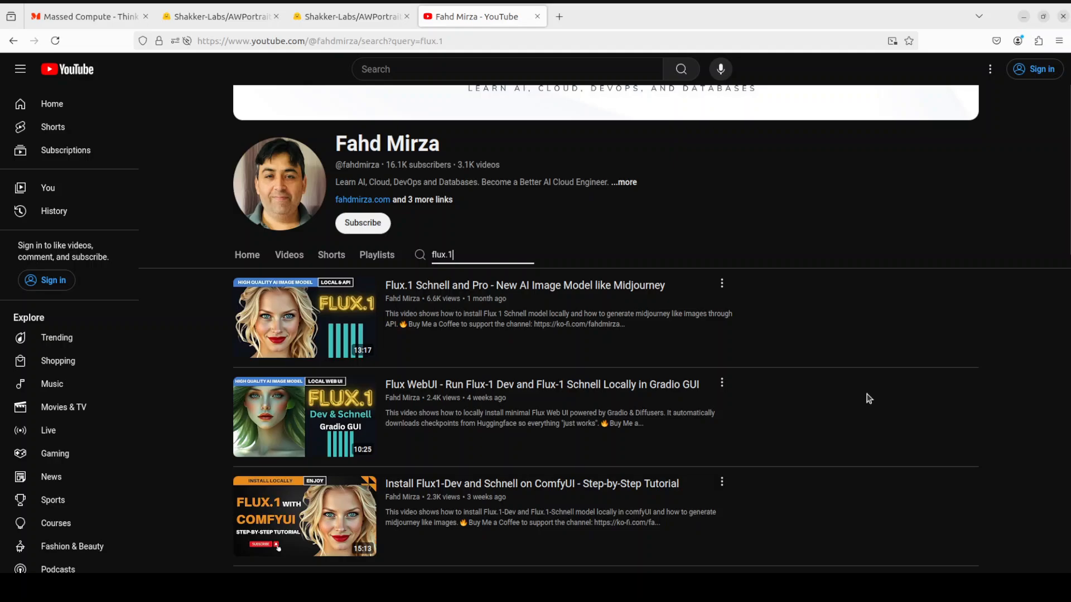
mouse_move(881, 387)
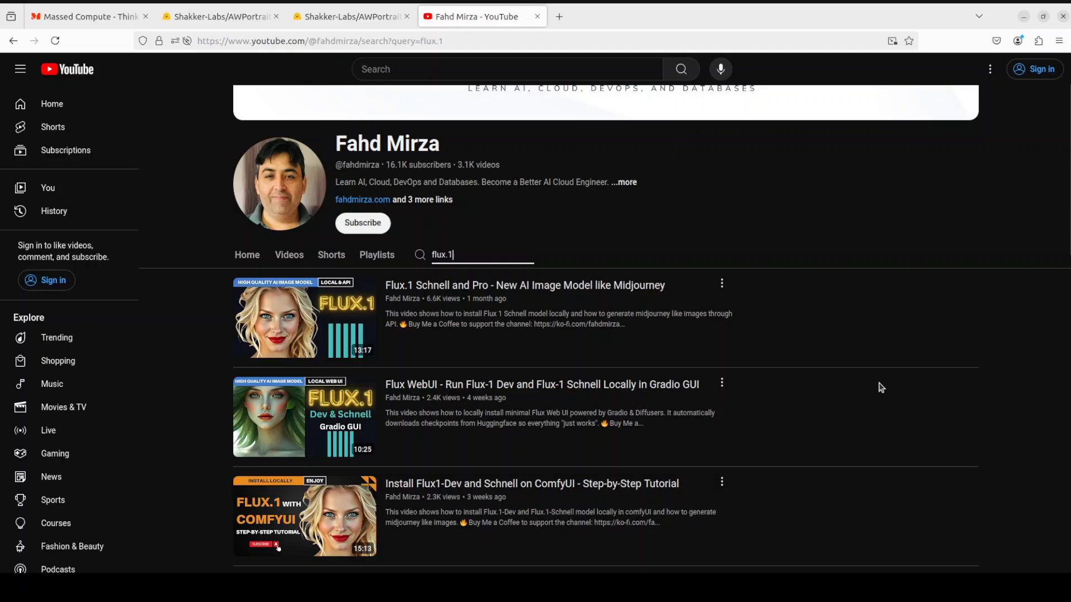
mouse_move(867, 351)
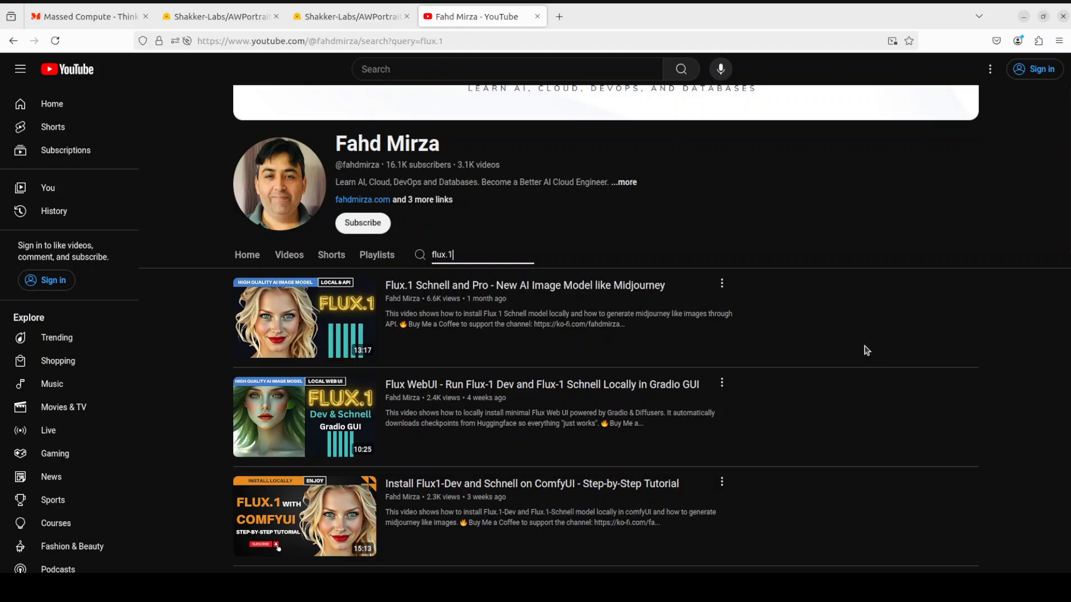
mouse_move(854, 340)
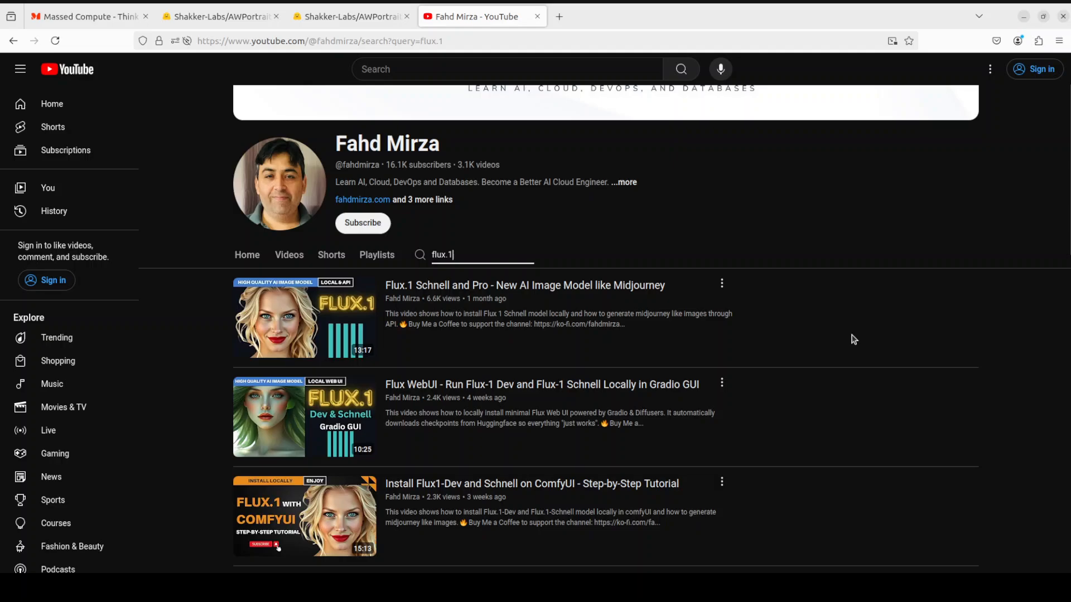
left_click(217, 16)
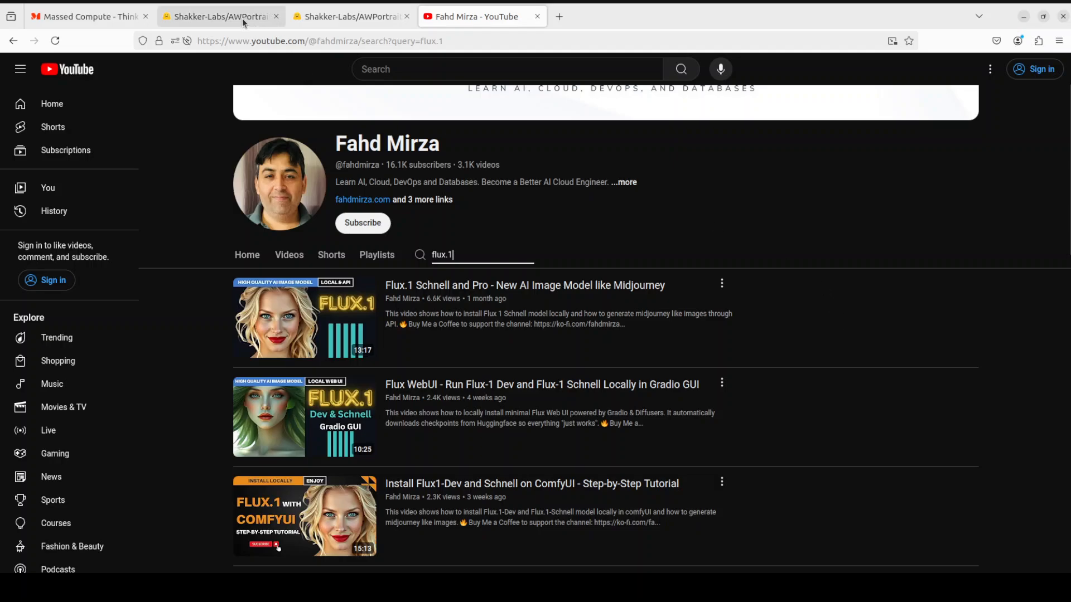
left_click(217, 16)
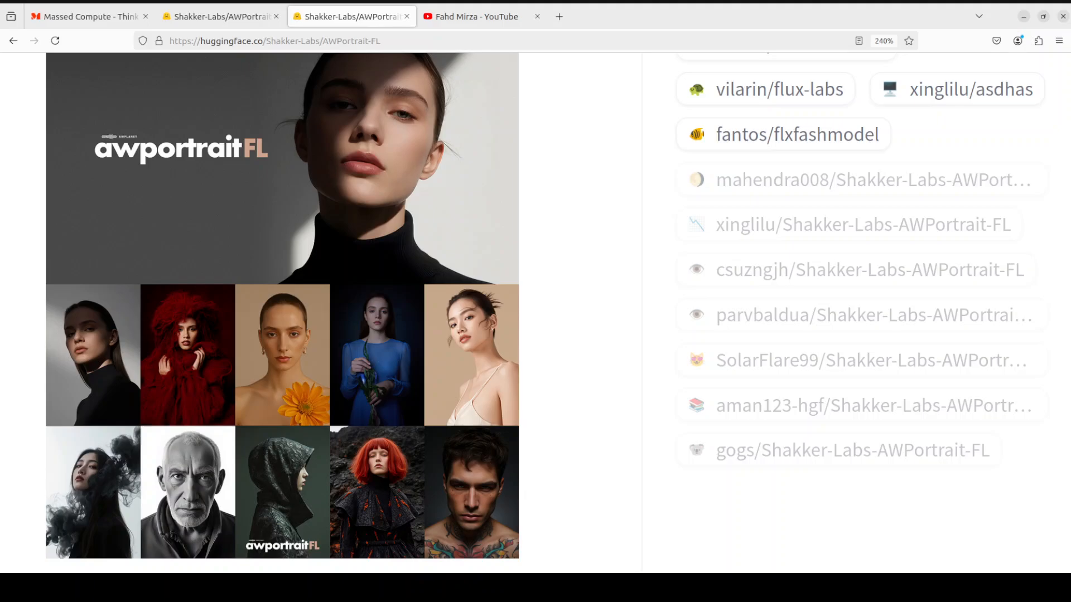
mouse_move(611, 129)
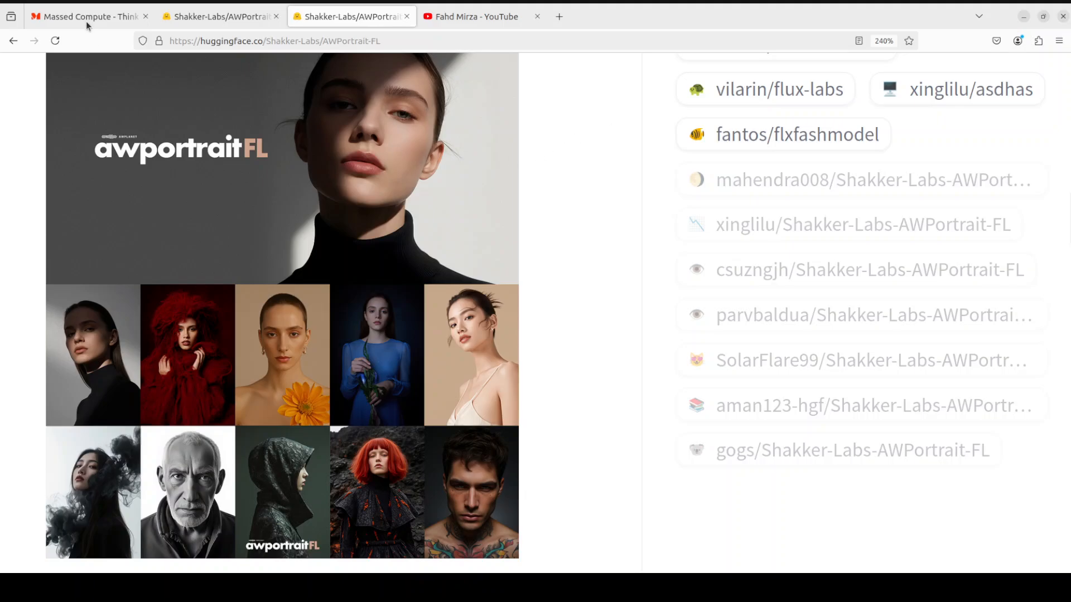
In the Massed Compute terminal, go up to home, clear the screen and run nvidia-smi
left_click(89, 16)
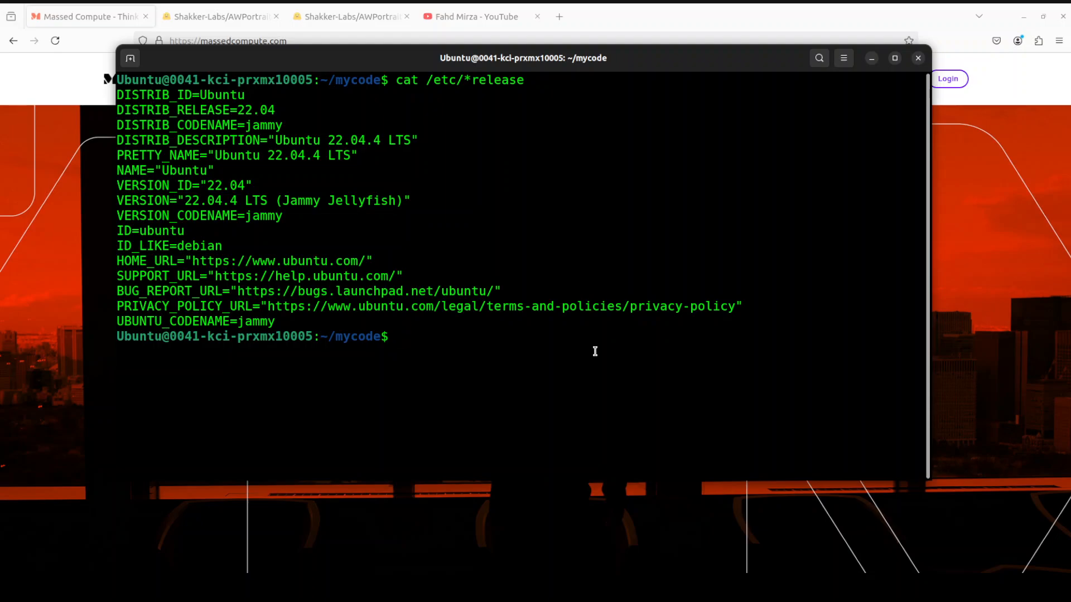
type("cd ..")
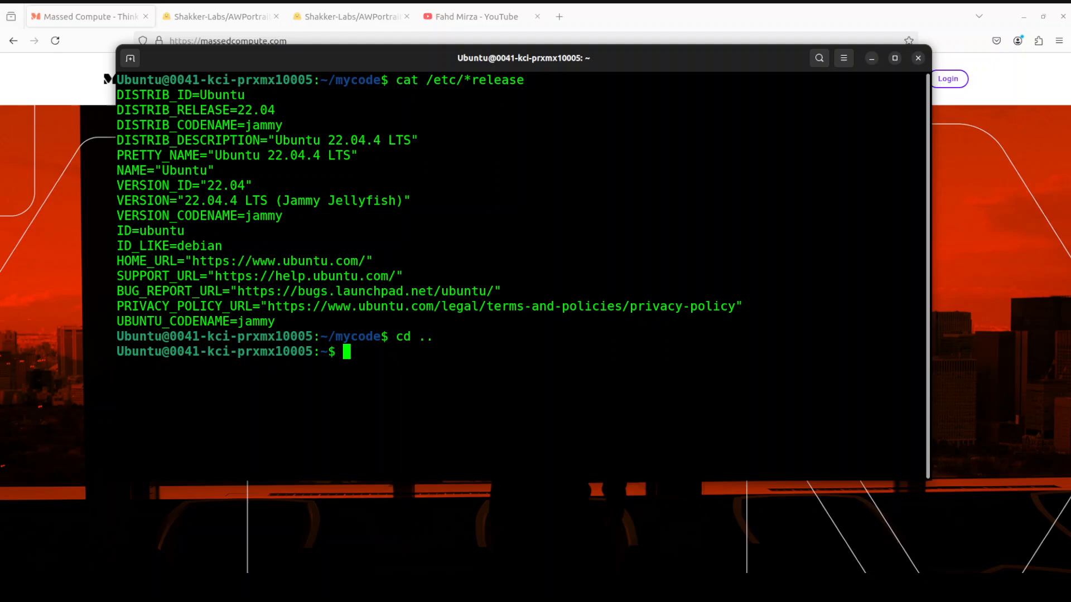
type("clear")
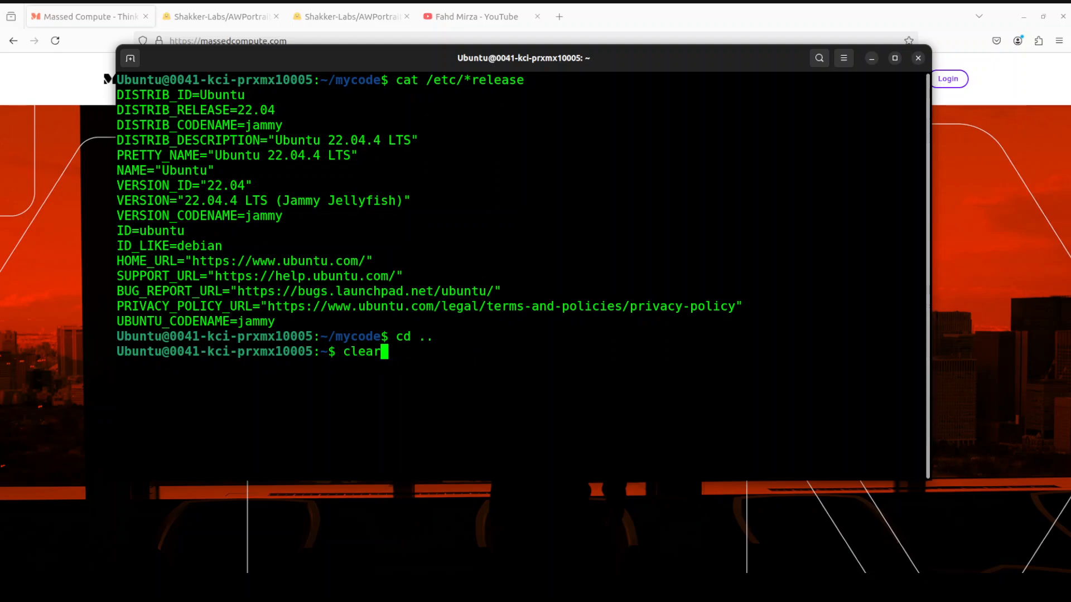
type("nvidia-smi")
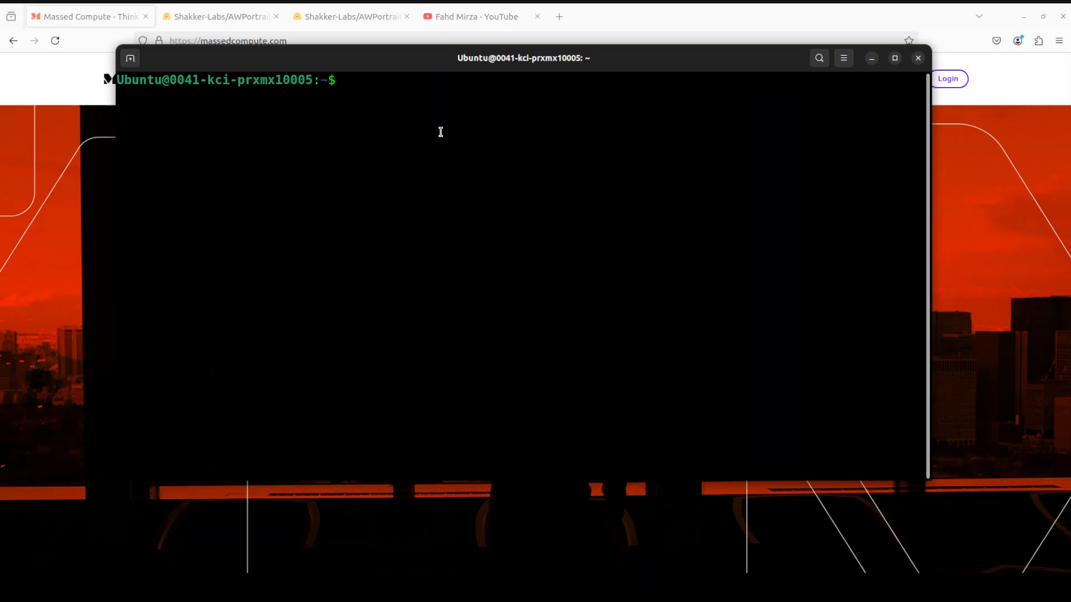
Create and activate the Python 3.11 conda env 'po' and run the pip installs
type("conda create -n po python=3.11 -y && conda activate po")
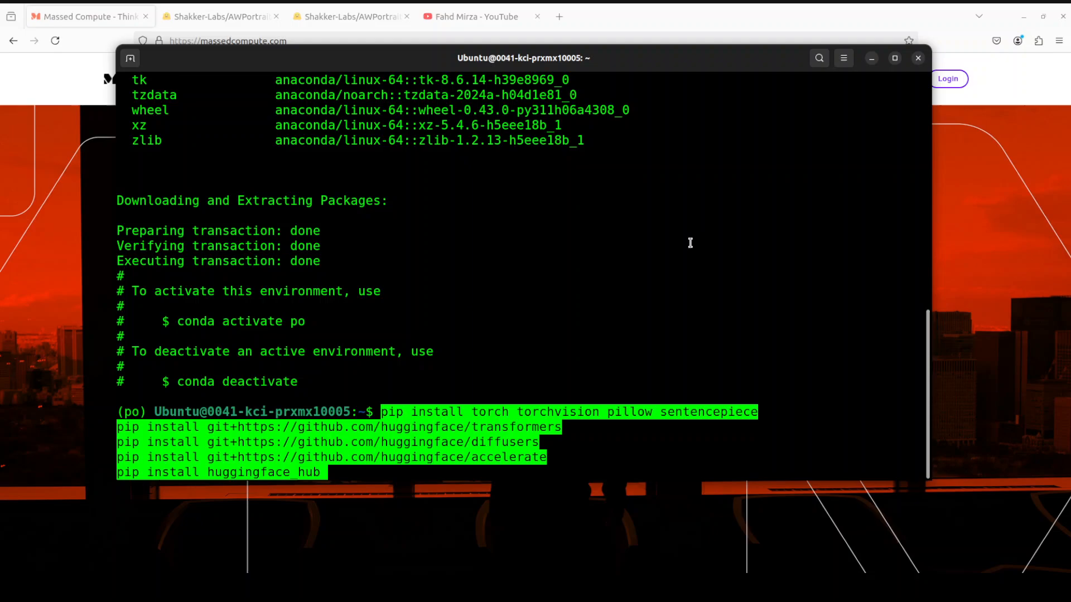
key("Return")
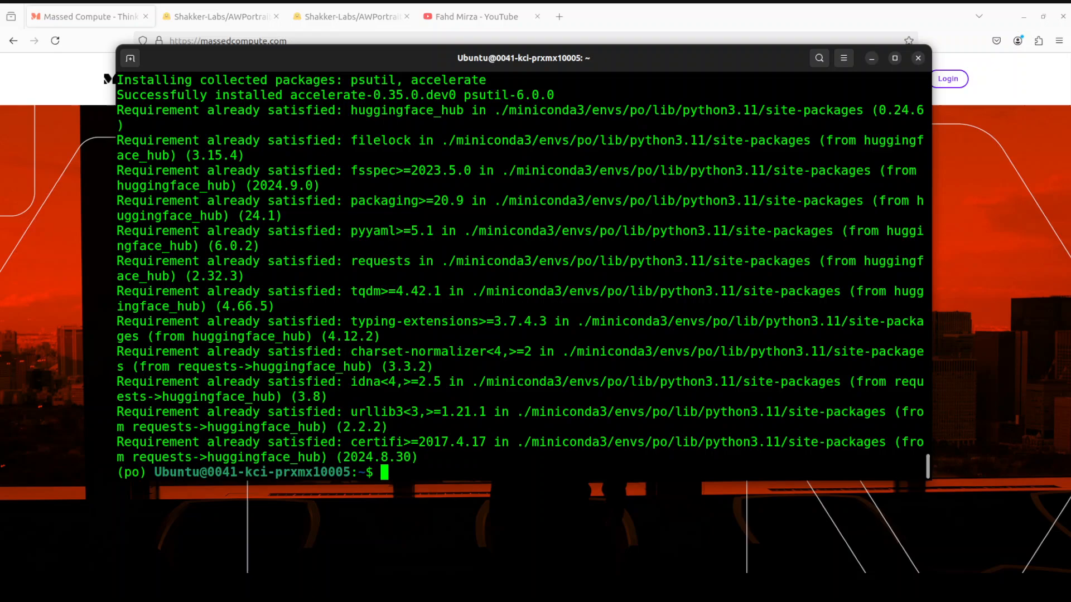
mouse_move(581, 228)
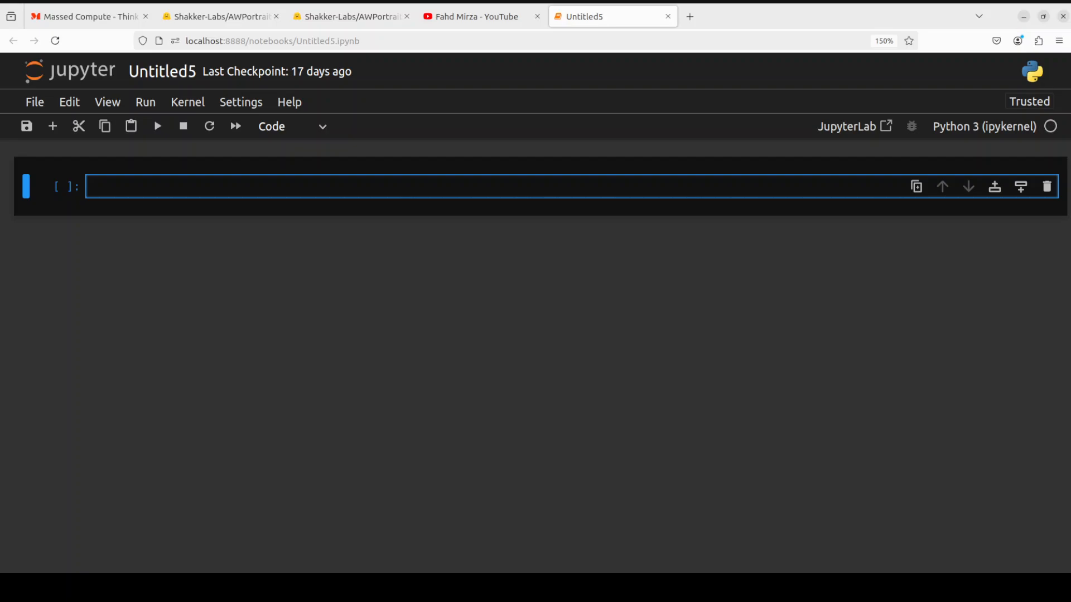
Enter the torch/diffusers FluxPipeline.from_pretrained code with pipe.to("cuda") and run it
type("import torch")
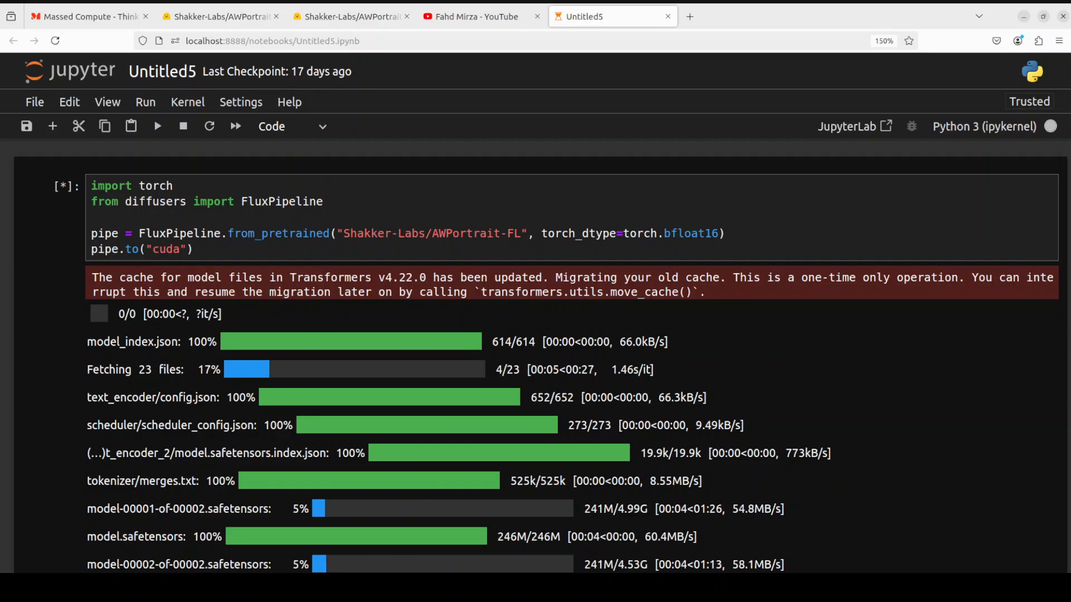
scroll("down", 3)
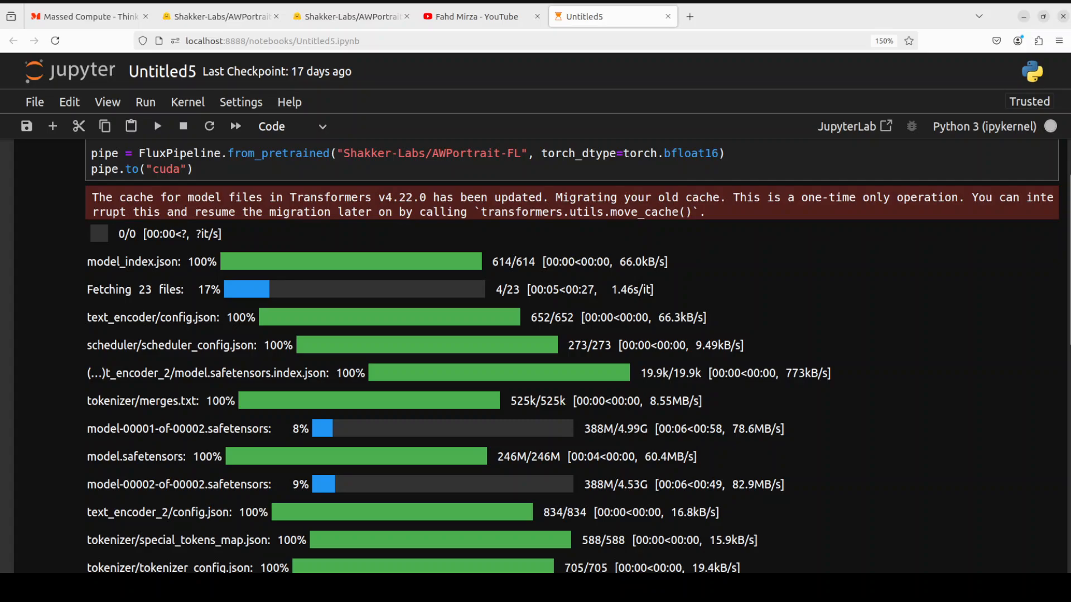
scroll("down", 3)
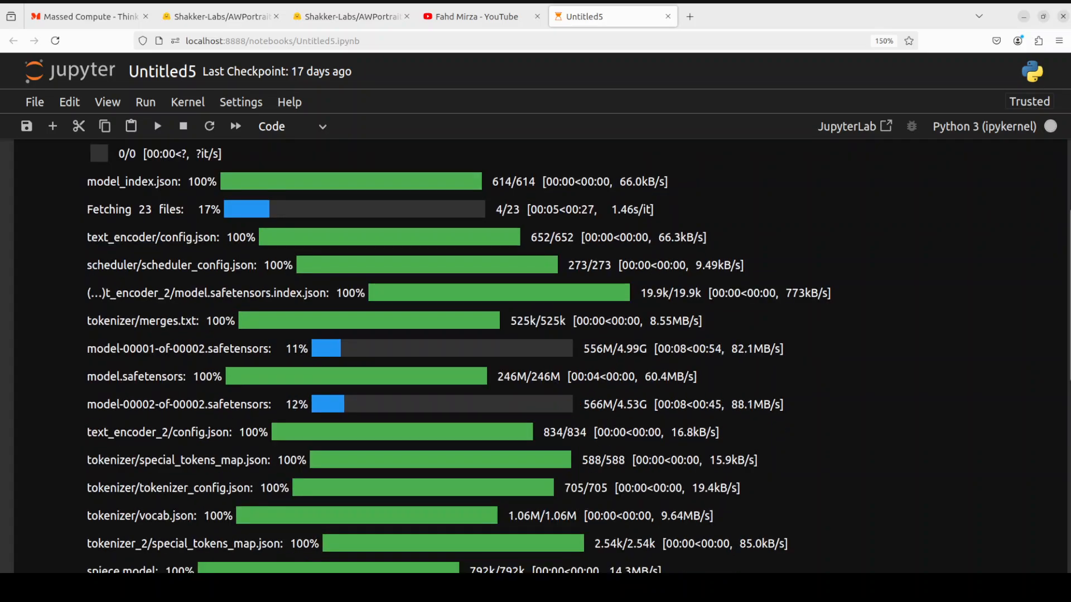
scroll("down", 3)
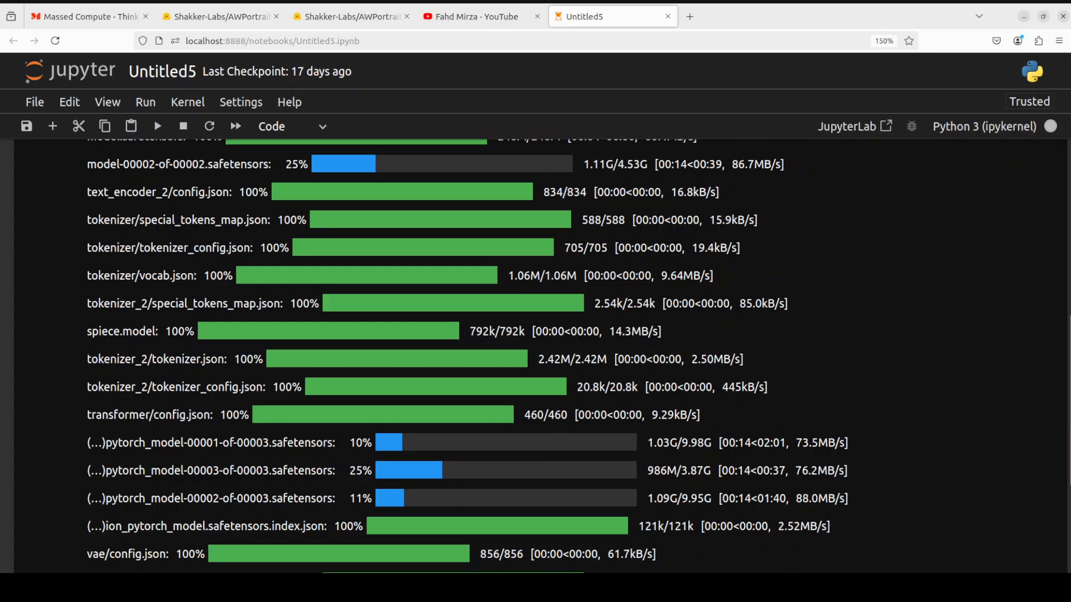
scroll("down", 3)
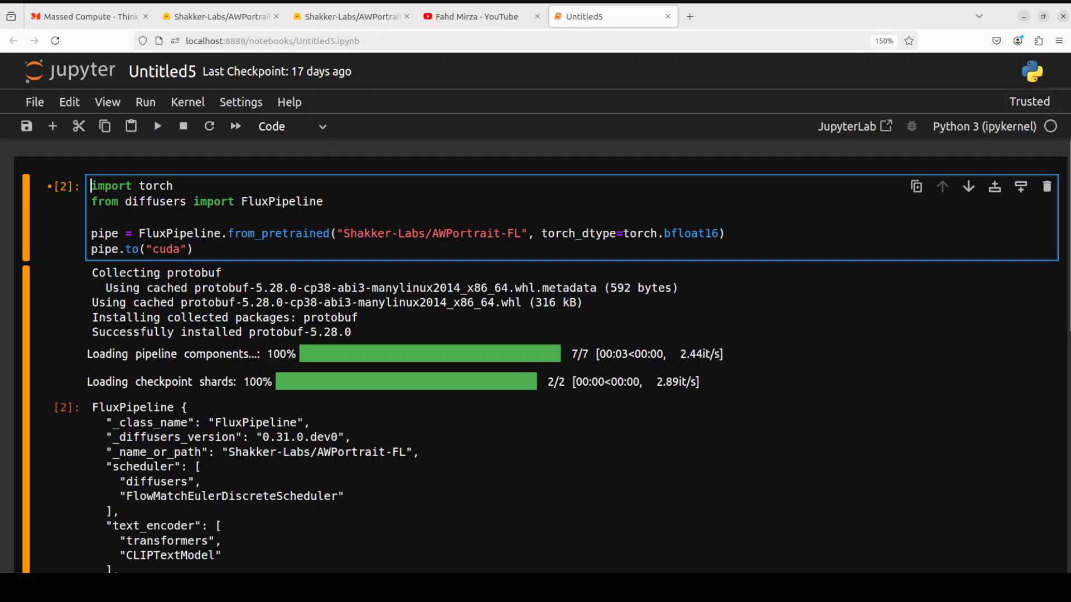
Paste the black-turtleneck studio prompt and pipe() code (24 steps, guidance 3.5) into a new cell
scroll("down", 3)
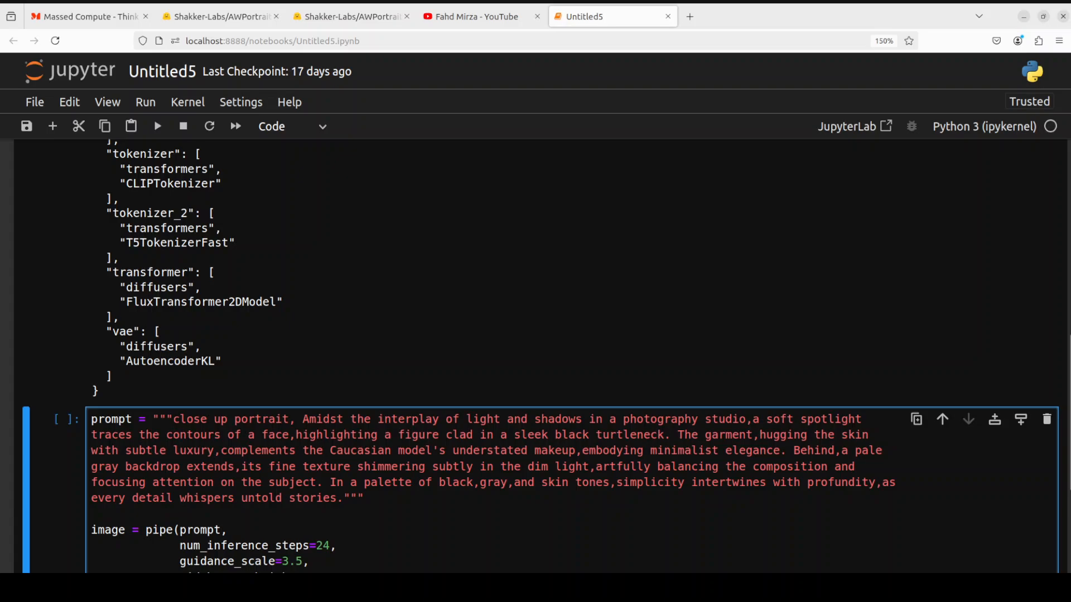
left_click(363, 499)
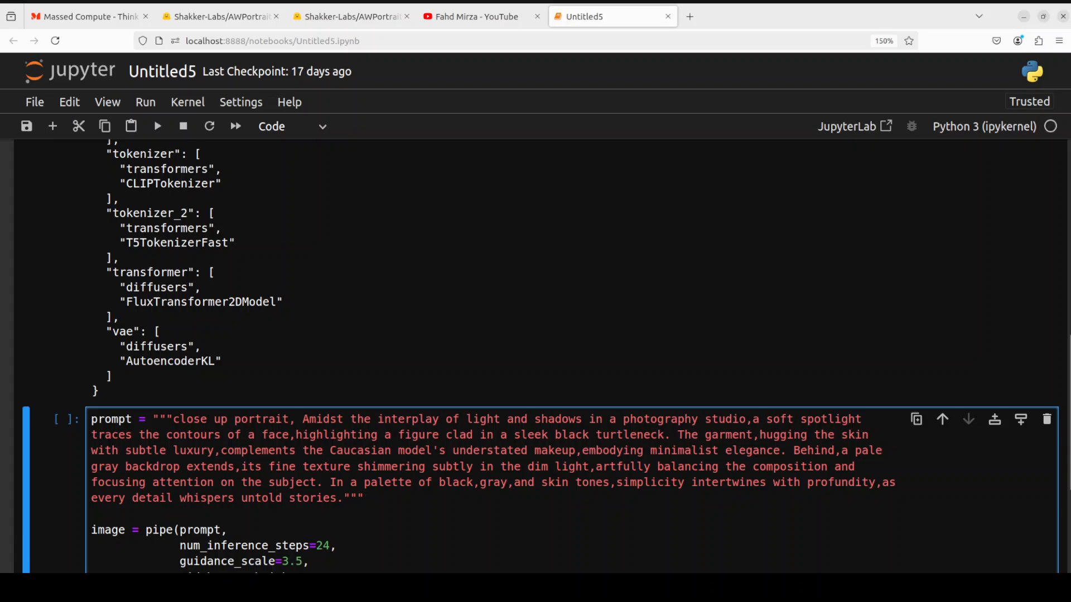
left_click(364, 498)
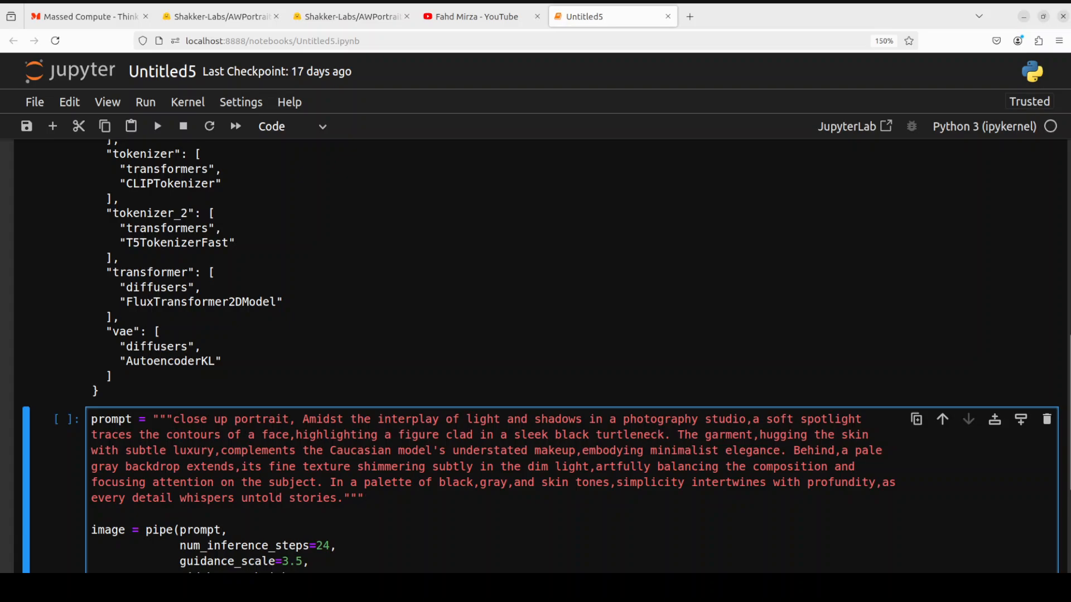
left_click(364, 498)
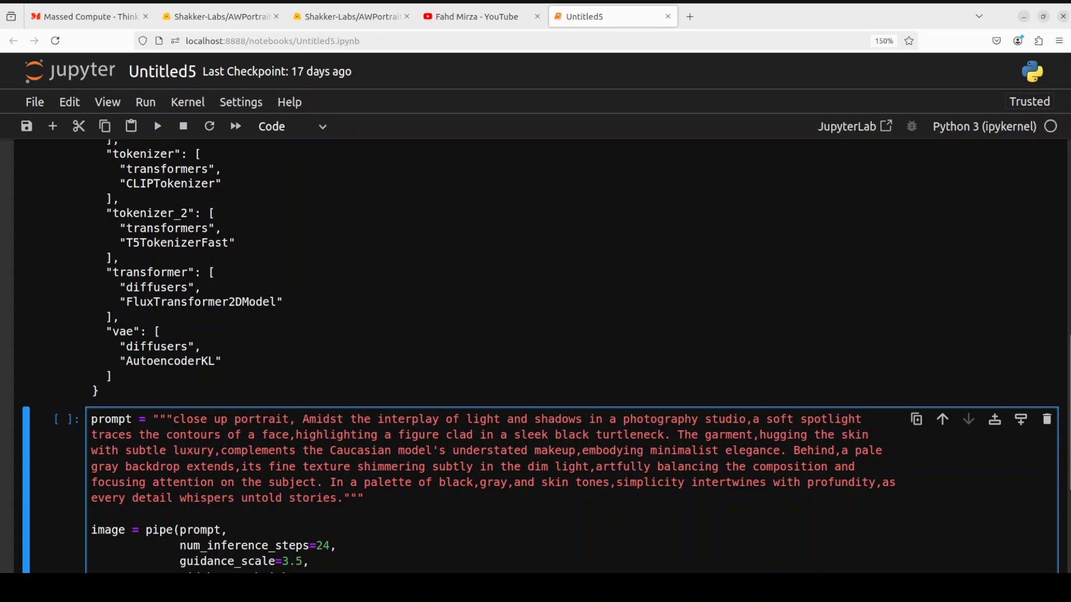
left_click(362, 498)
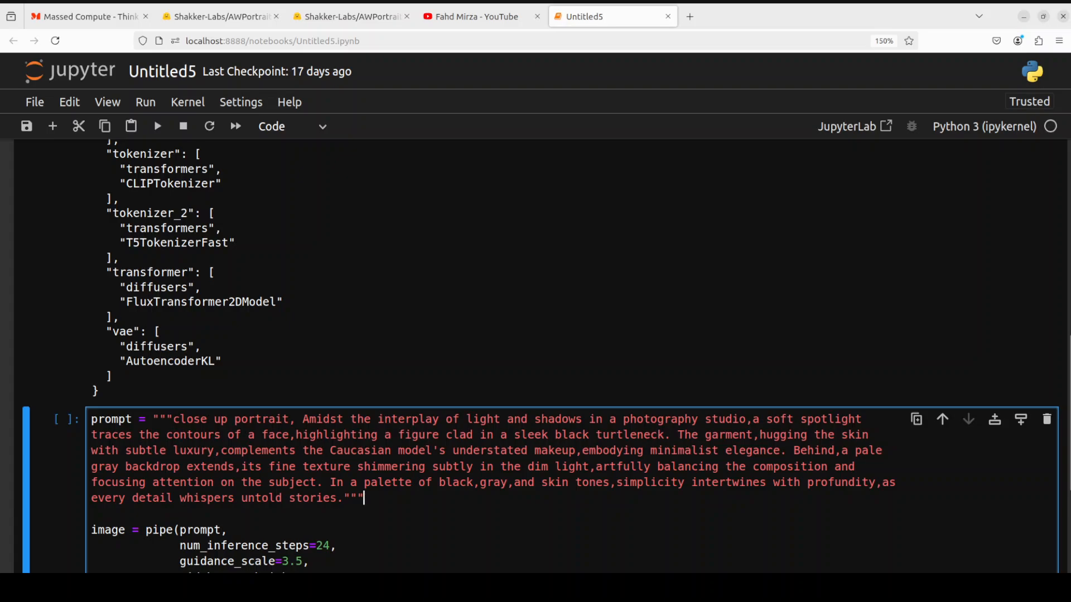
Run the generation cell and review the black-turtleneck portrait below it
key("Shift+Enter")
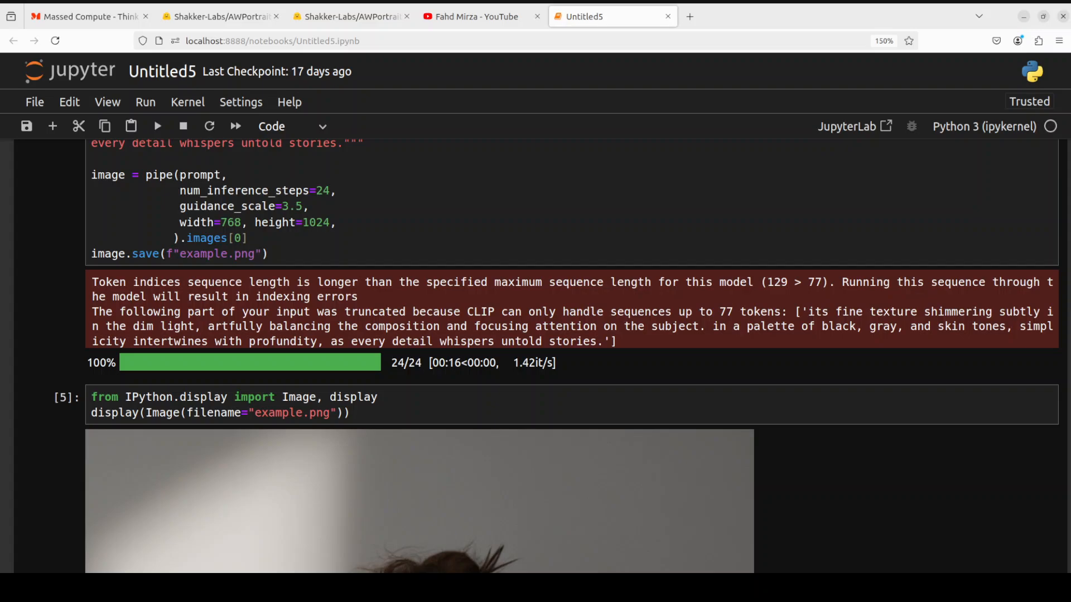
scroll("down", 3)
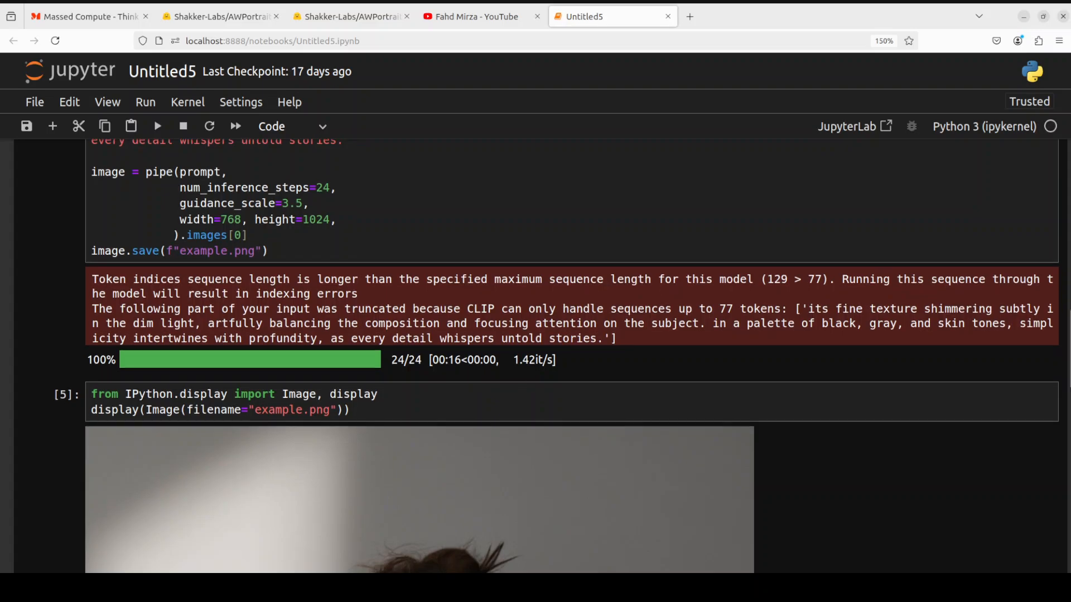
scroll("down", 3)
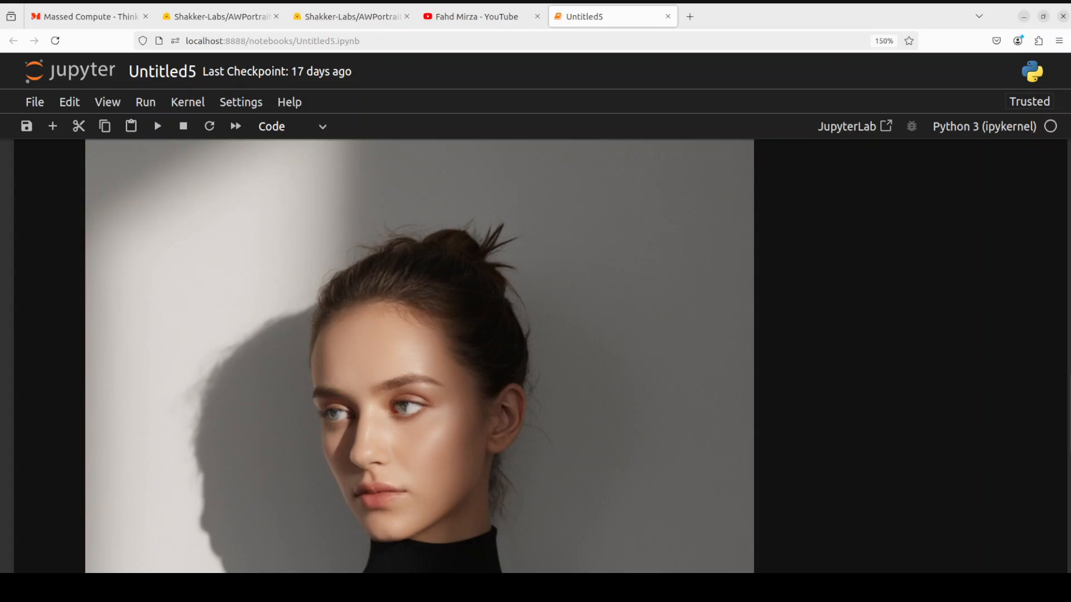
scroll("down", 3)
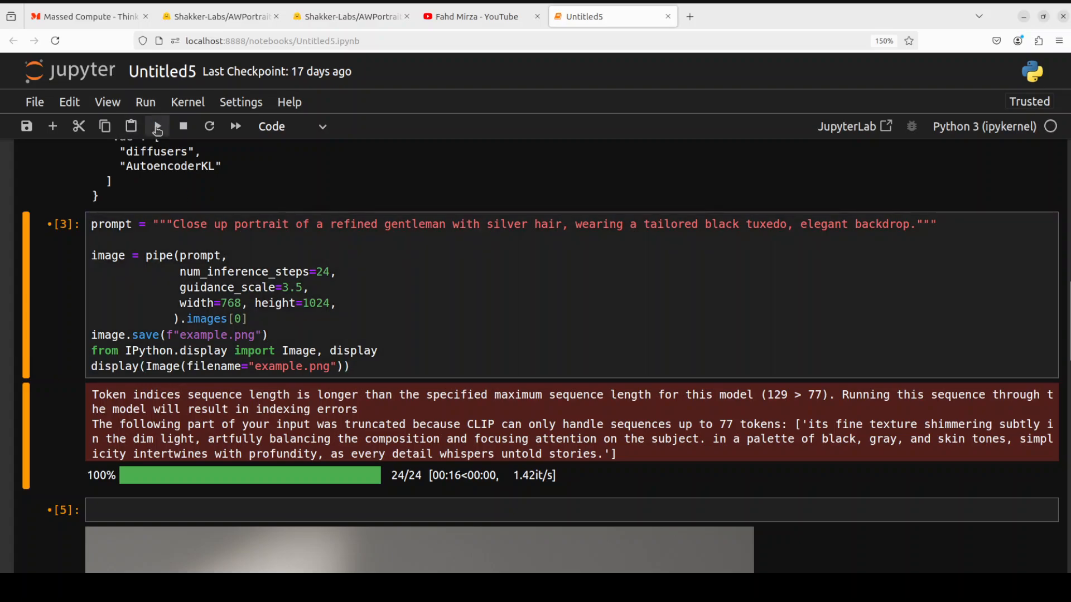
Run the tuxedo-gentleman cell from the toolbar and scroll through the generated portrait
left_click(158, 127)
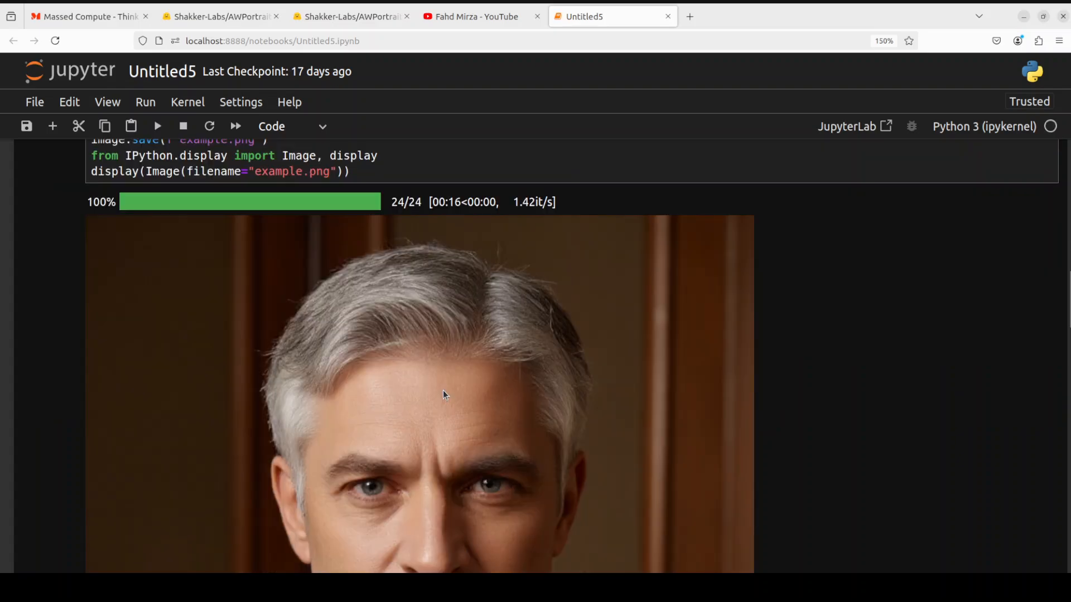
scroll("down", 3)
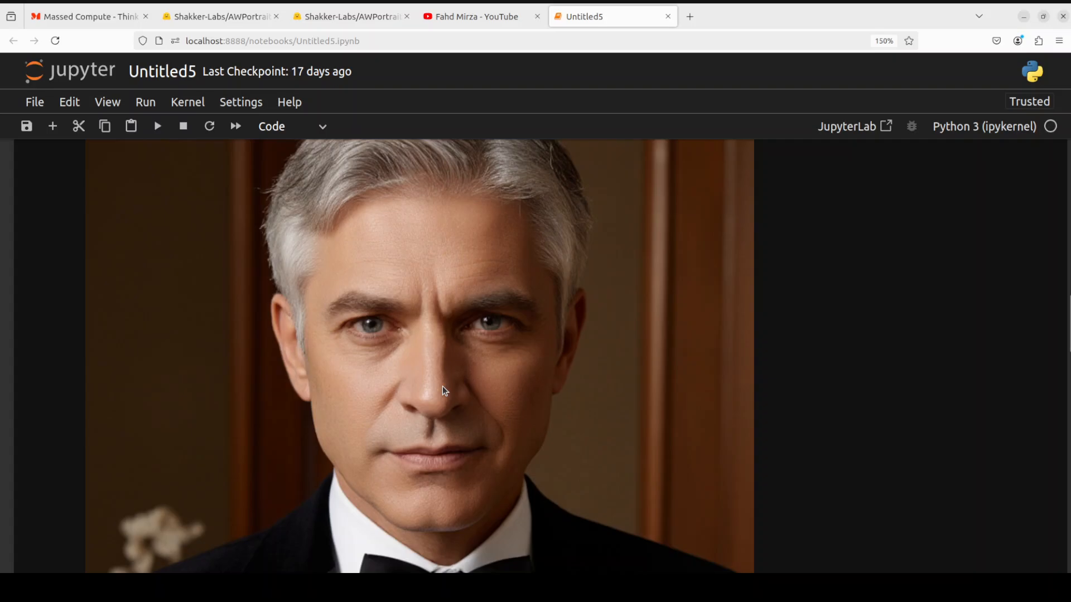
scroll("down", 3)
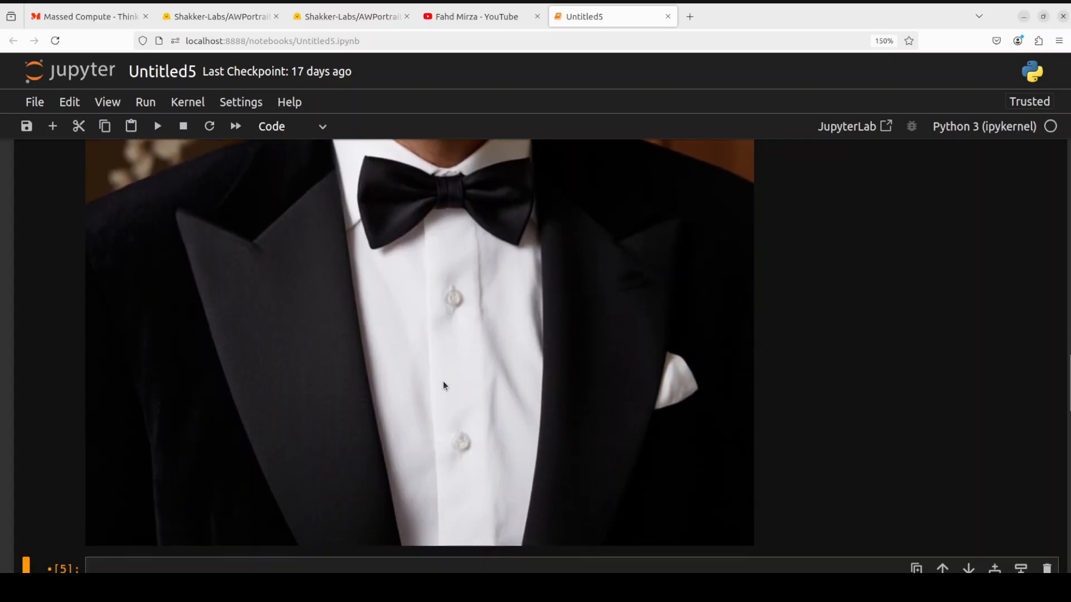
scroll("down", 3)
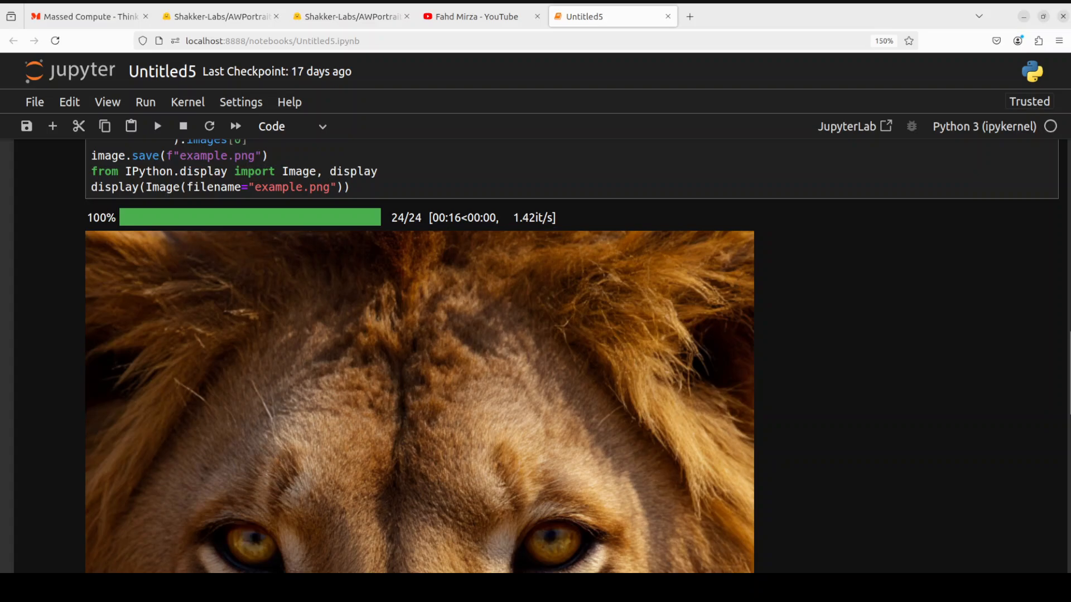
Scroll through the generated pearl-earring, gold-necklace portrait output
scroll("down", 3)
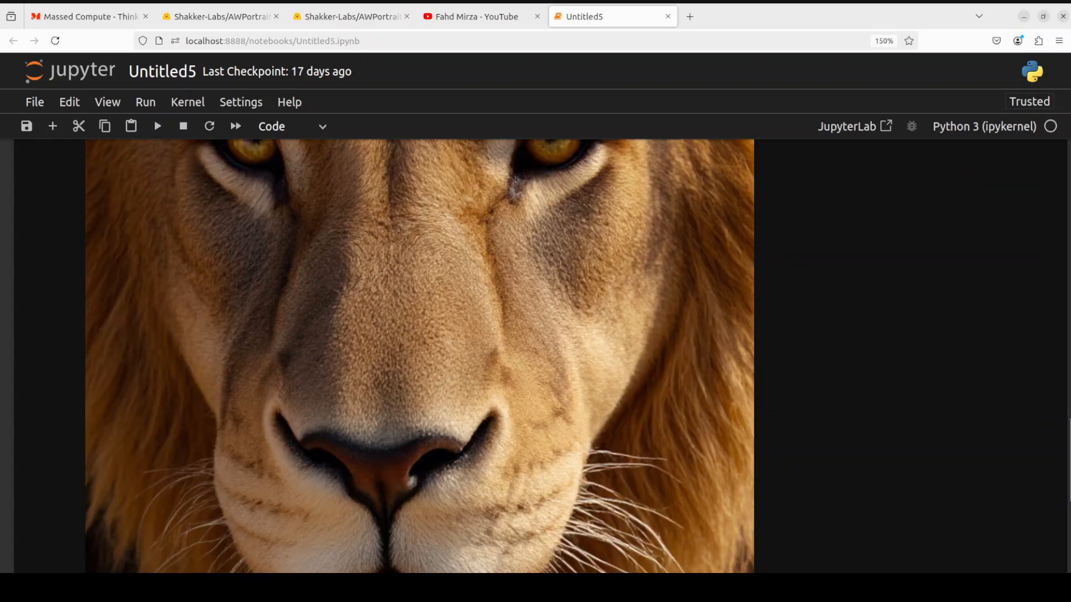
scroll("down", 3)
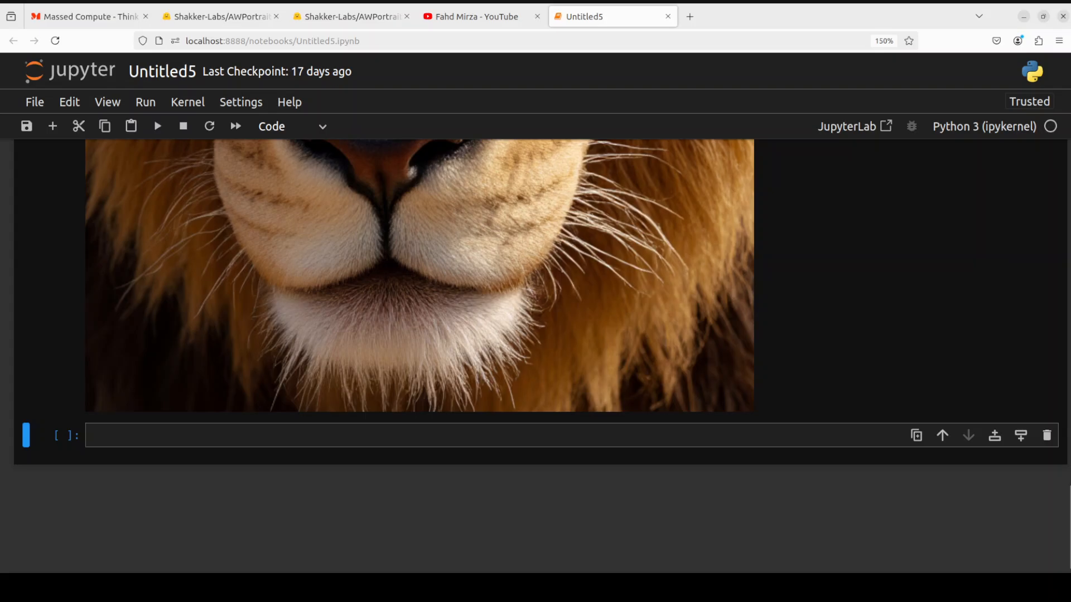
scroll("up", 3)
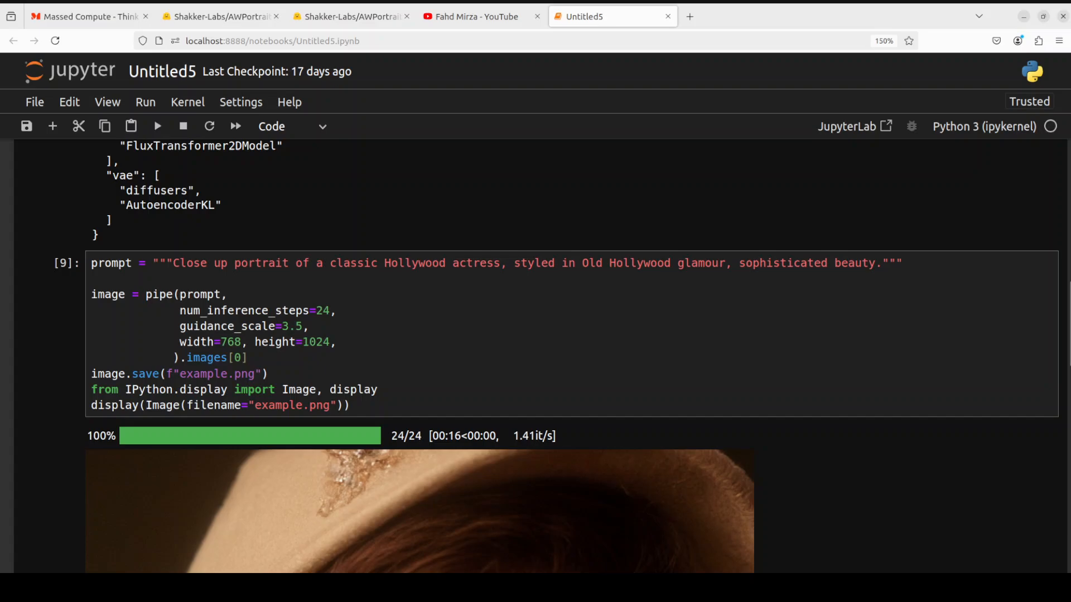
scroll("down", 3)
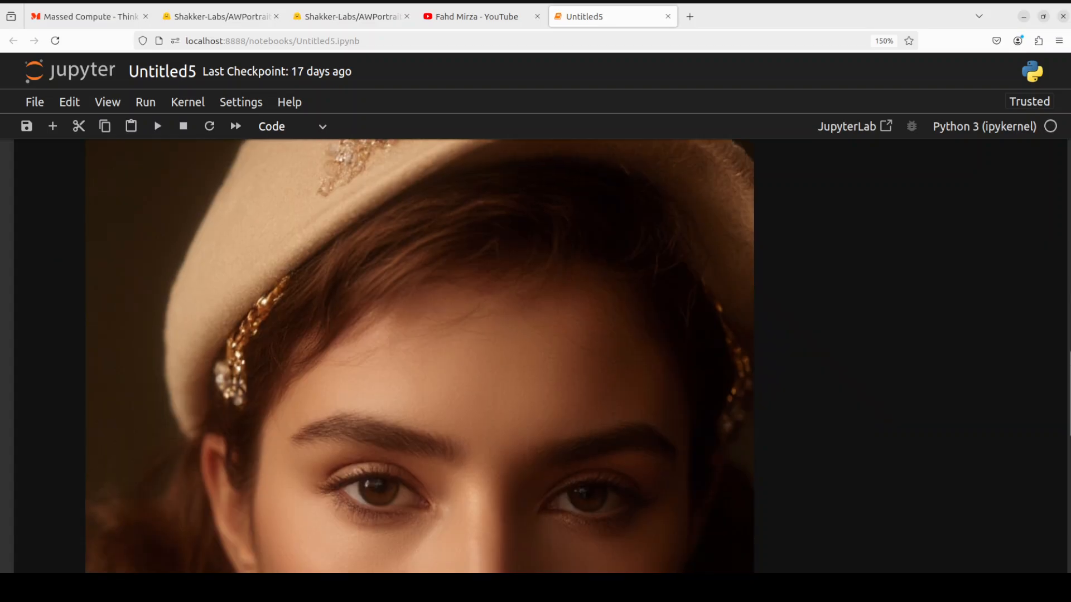
scroll("down", 3)
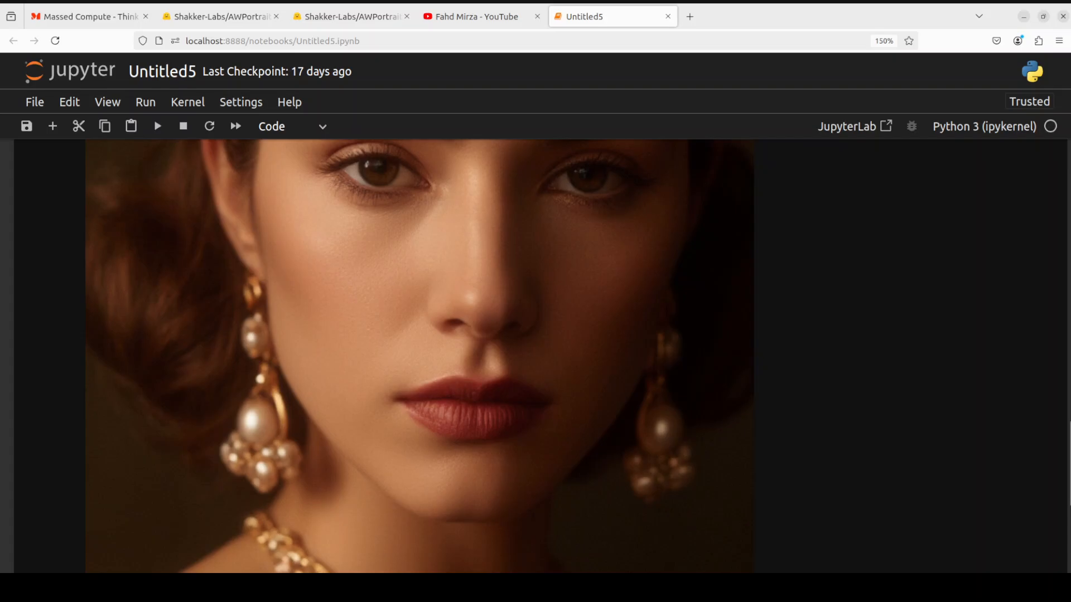
scroll("down", 3)
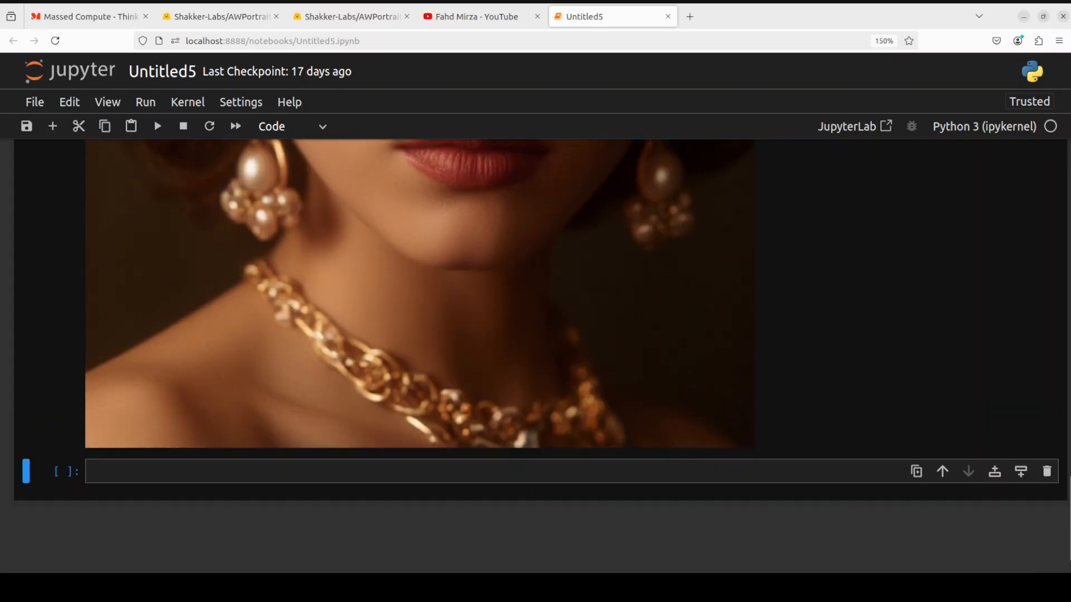
scroll("up", 3)
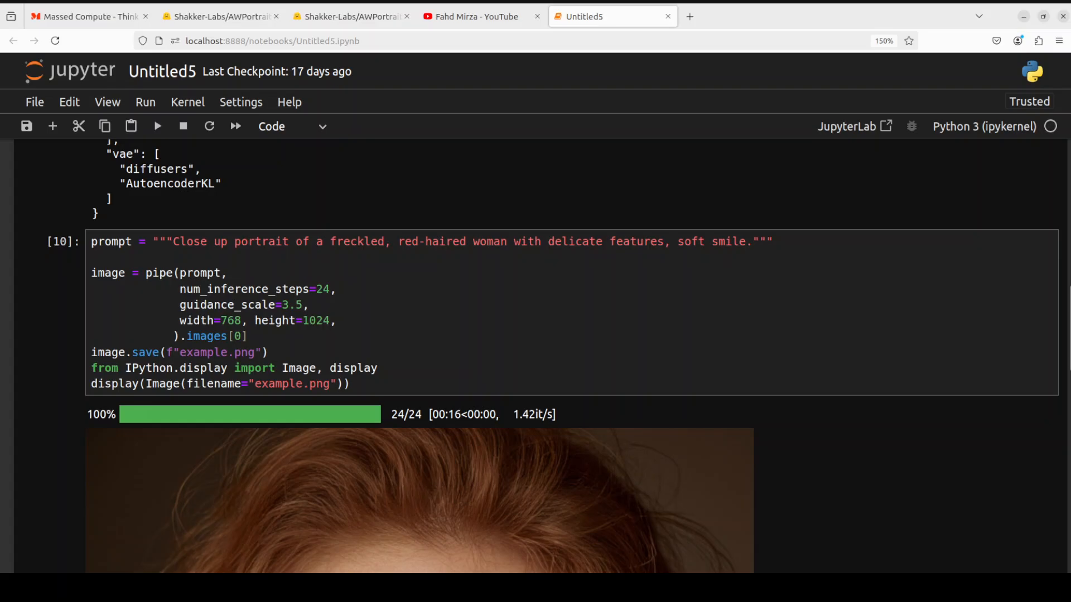
Review the freckled red-haired woman portrait, then generate and review the Indian girl in saree
scroll("down", 3)
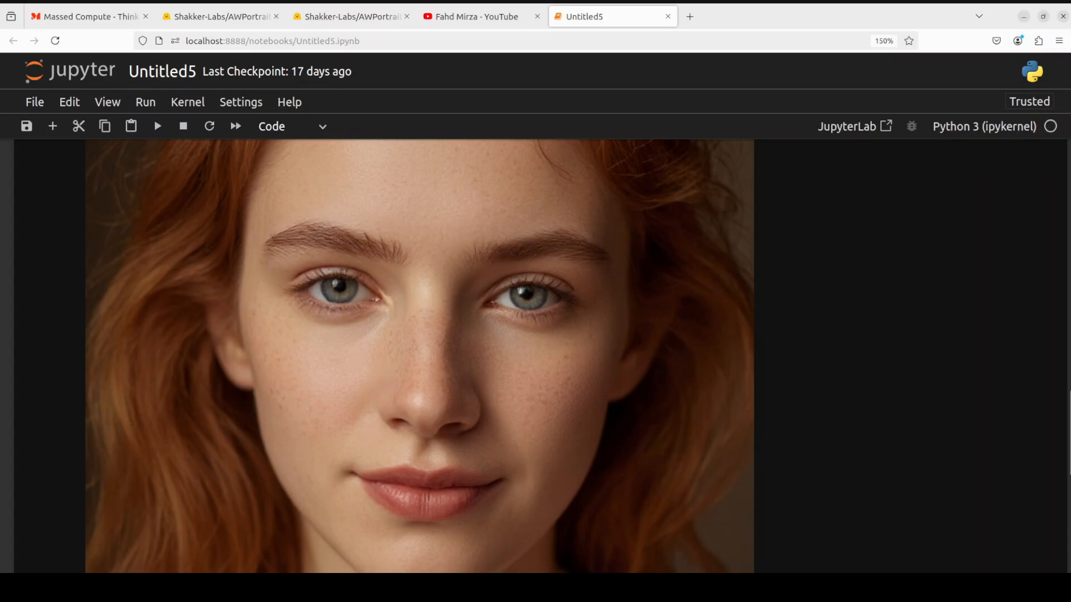
scroll("down", 3)
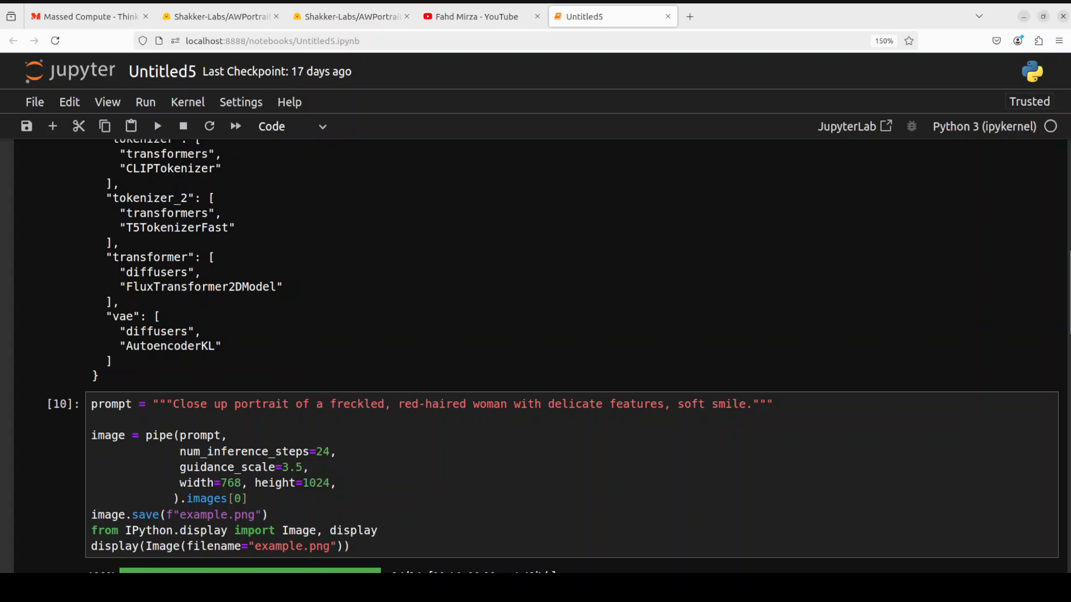
left_click(718, 403)
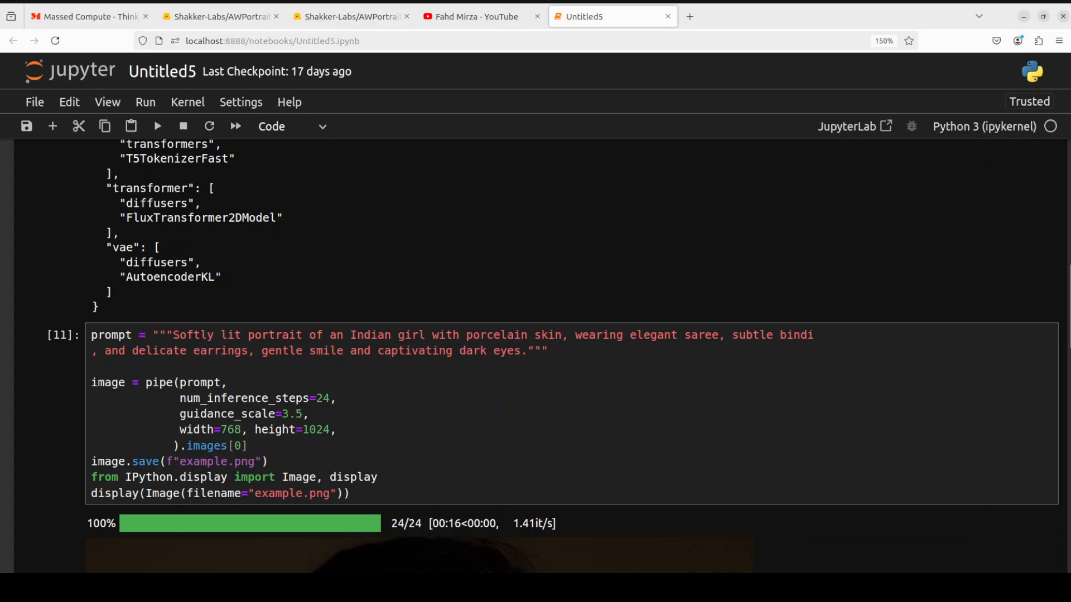
scroll("down", 3)
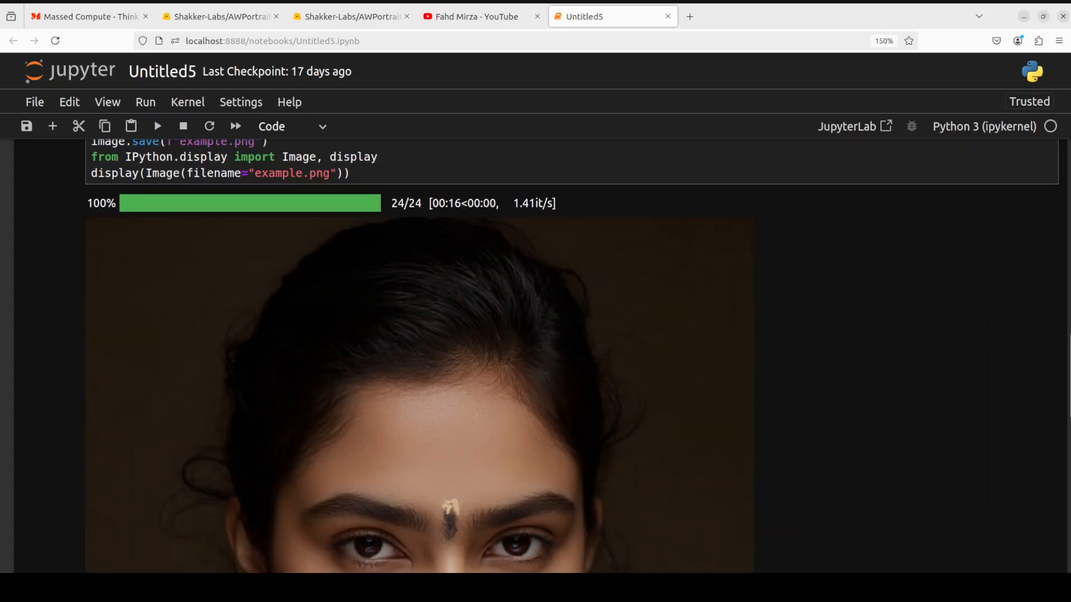
scroll("down", 3)
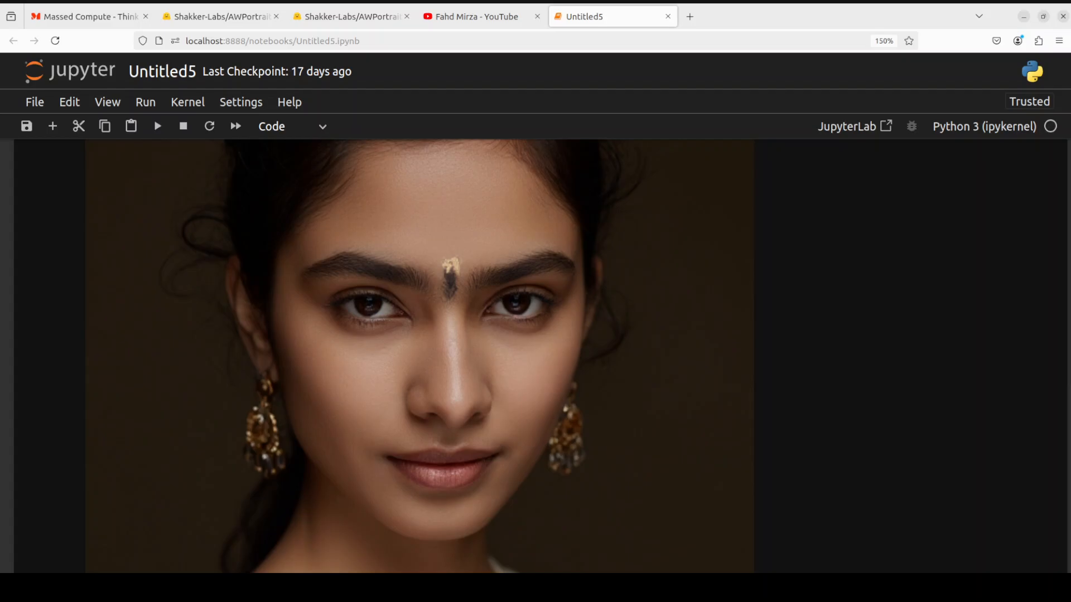
scroll("down", 3)
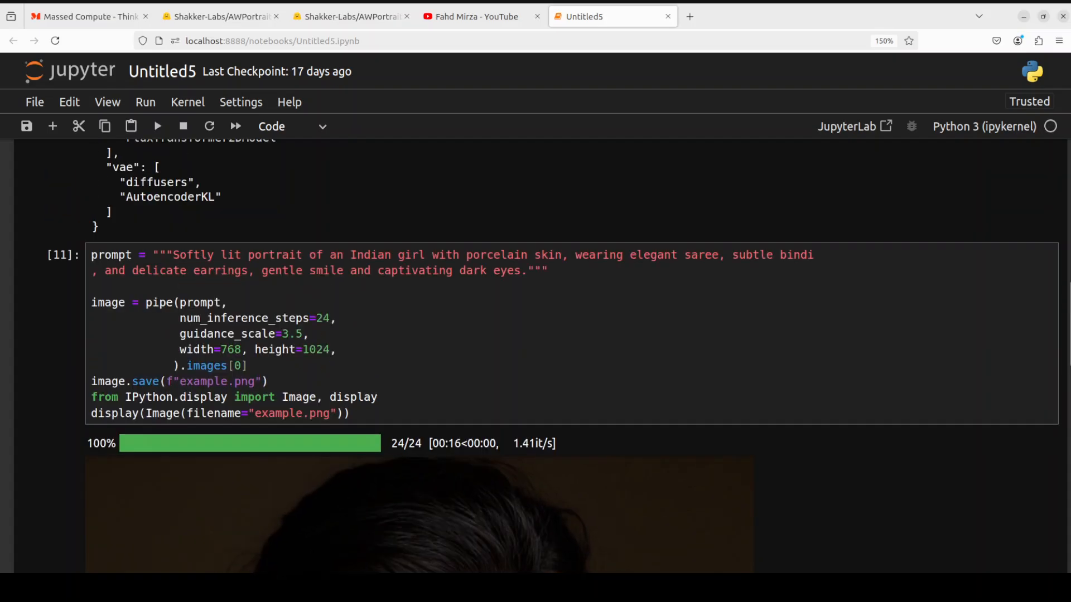
left_click(525, 271)
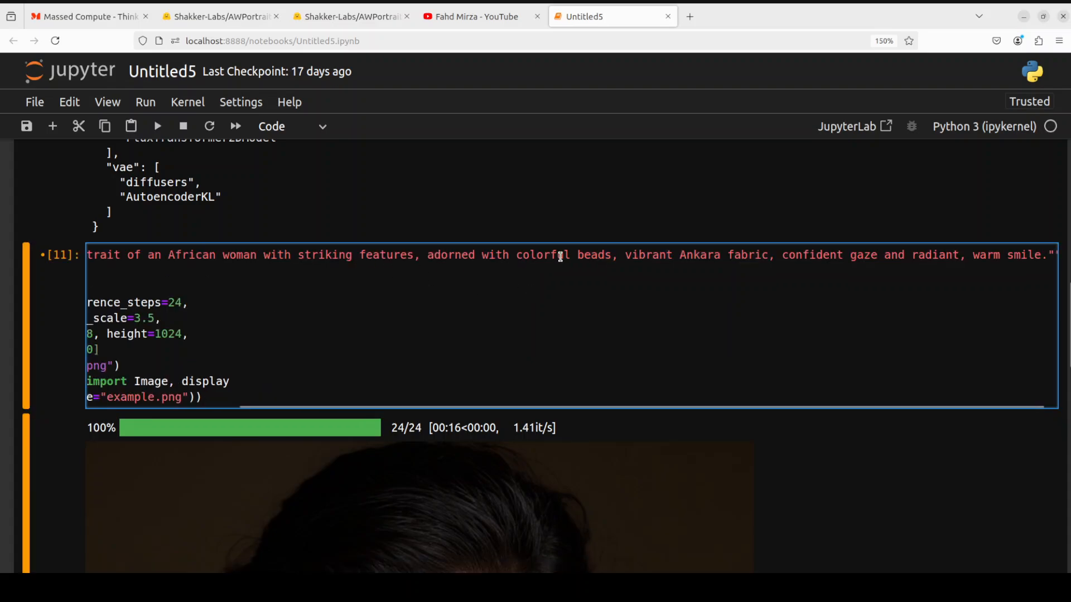
mouse_move(651, 256)
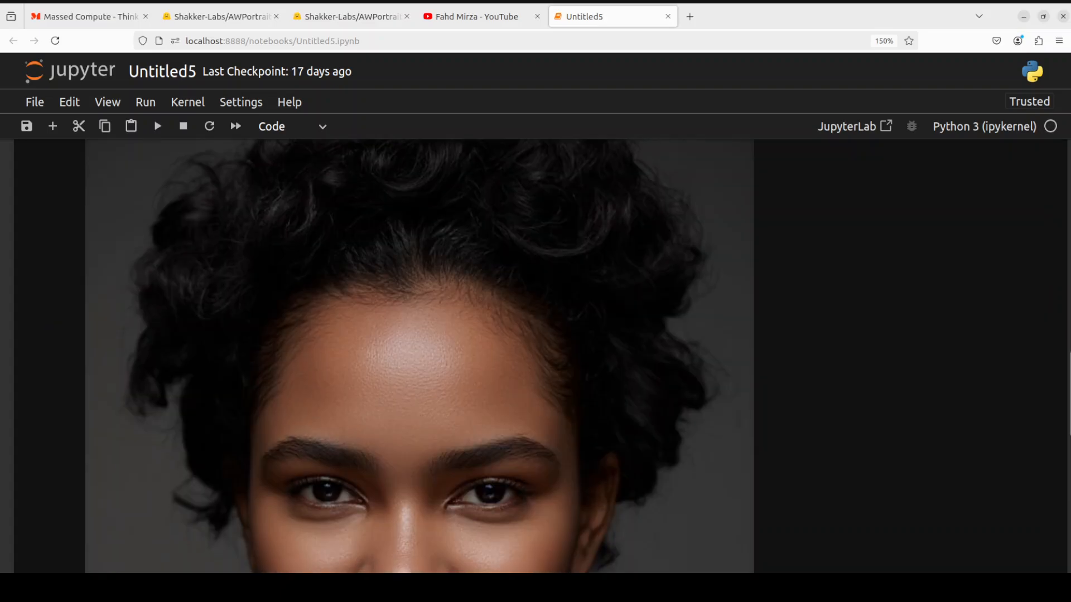
View the beaded African woman portrait, then generate and view the cyberpunk Cleopatra portrait
scroll("down", 3)
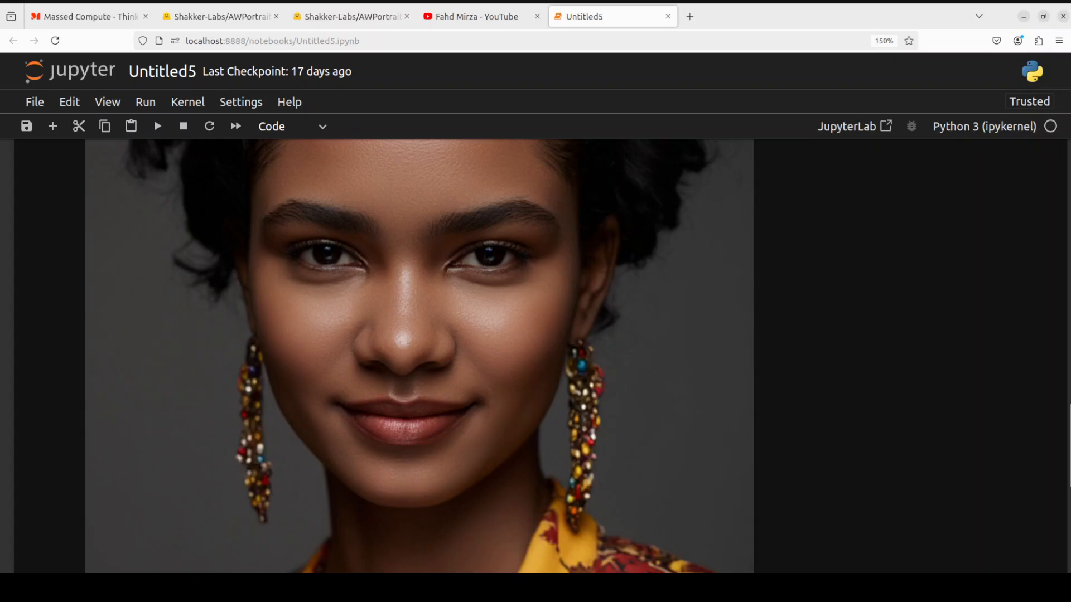
scroll("down", 3)
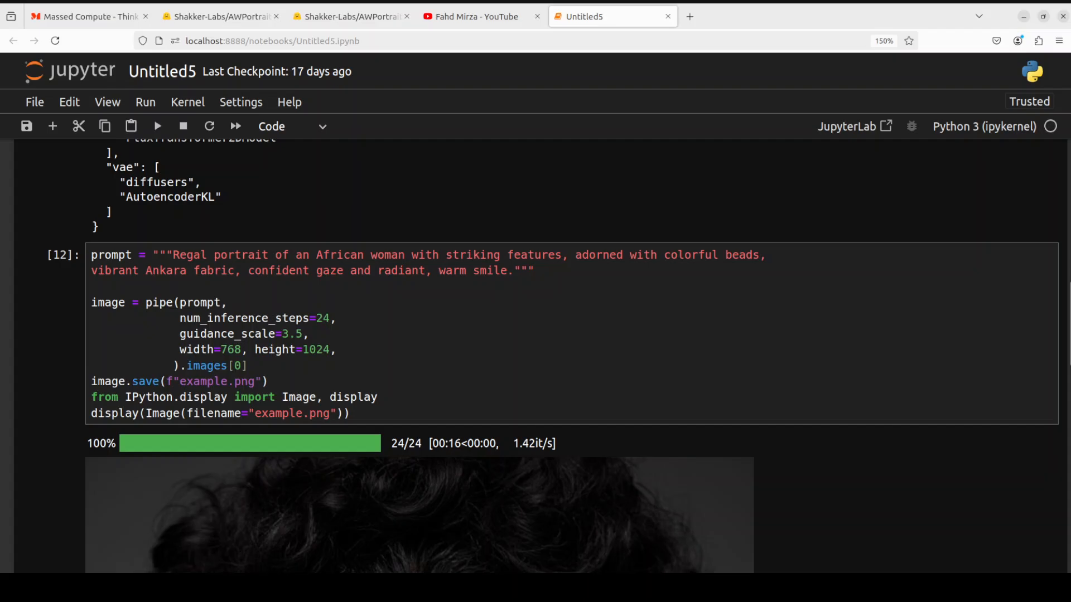
left_click(495, 270)
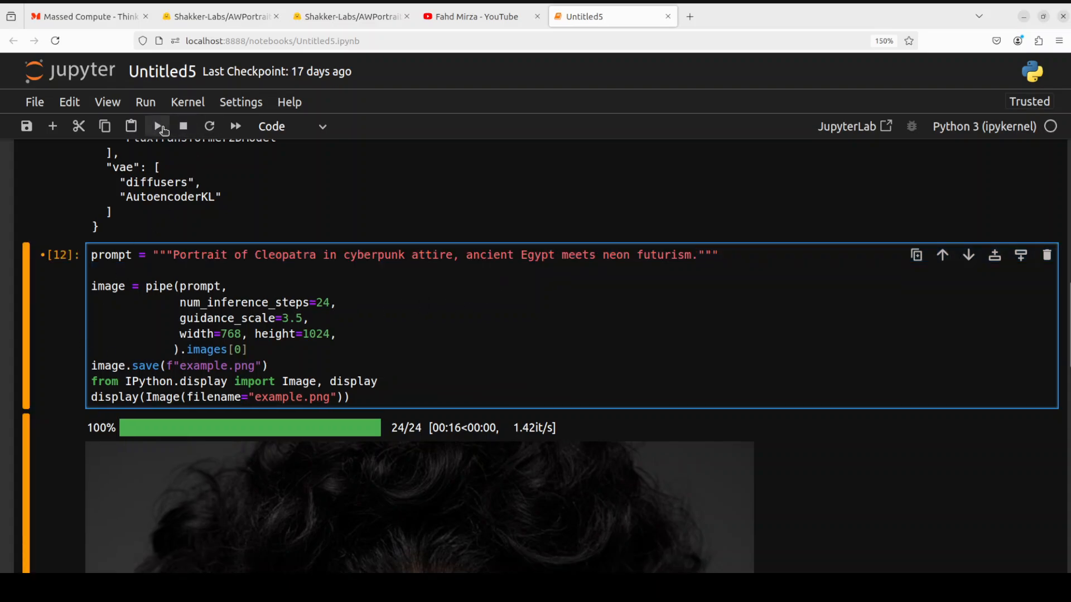
left_click(157, 126)
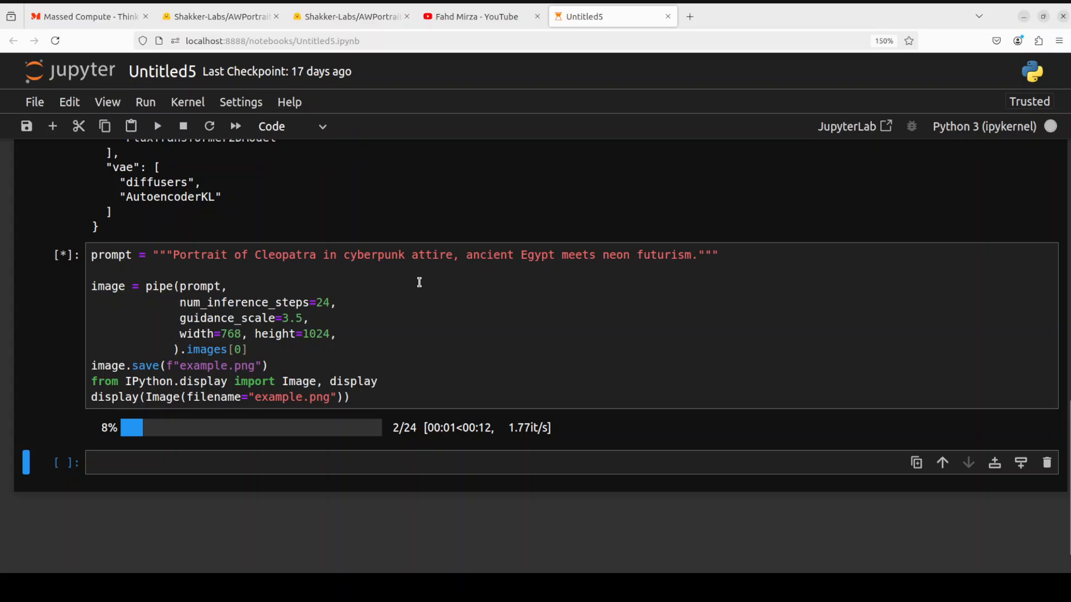
mouse_move(527, 276)
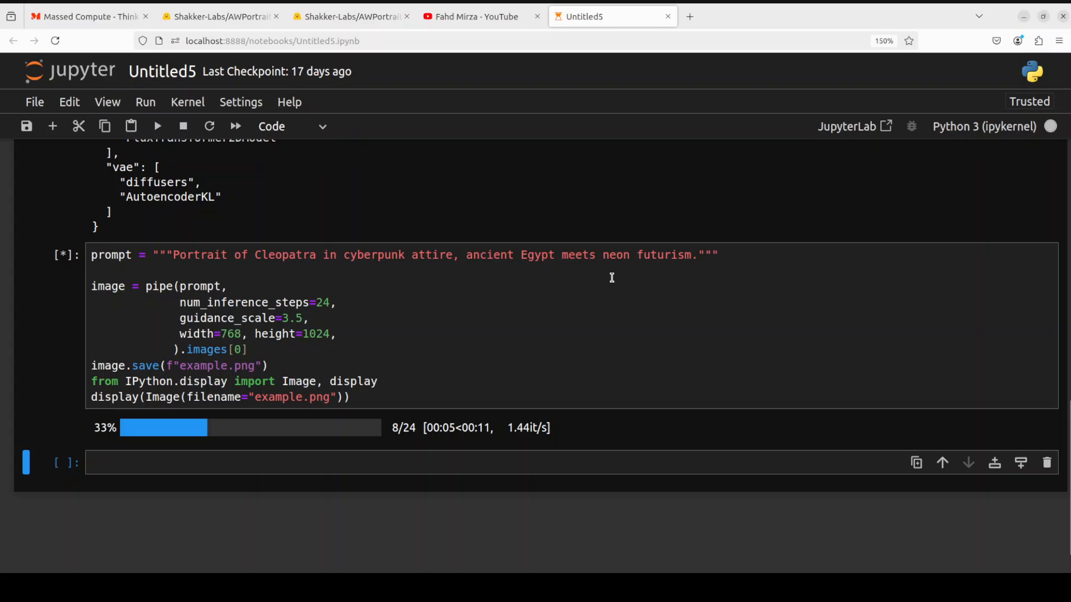
mouse_move(716, 266)
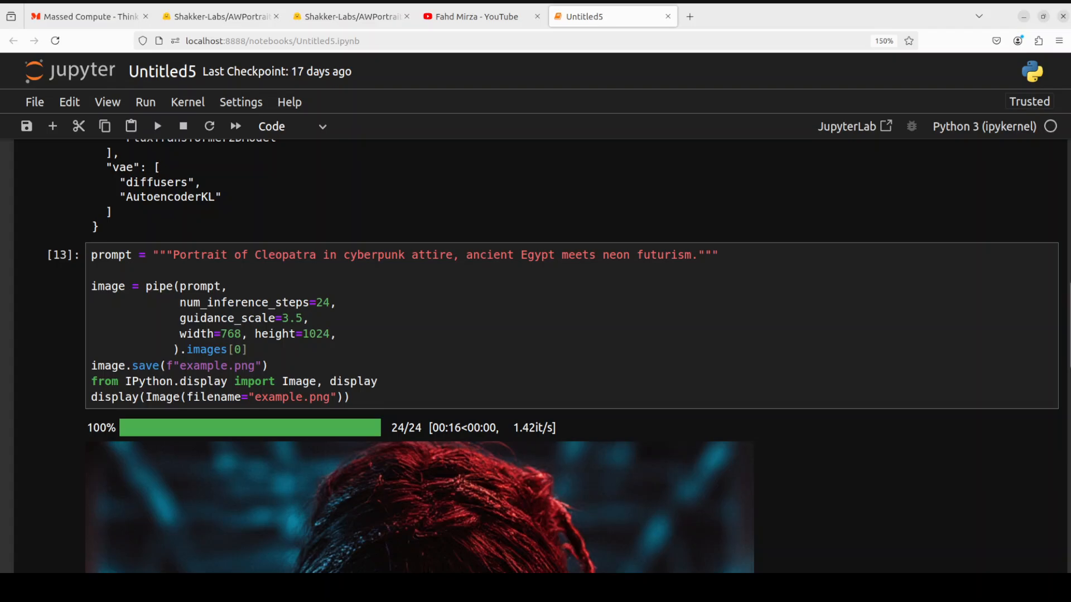
scroll("down", 3)
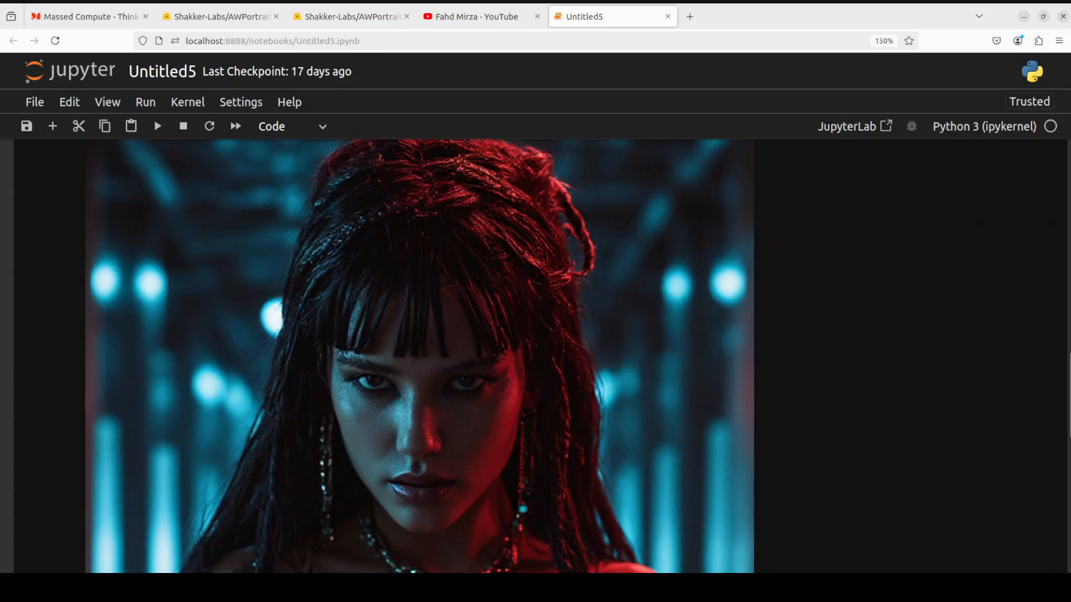
scroll("down", 3)
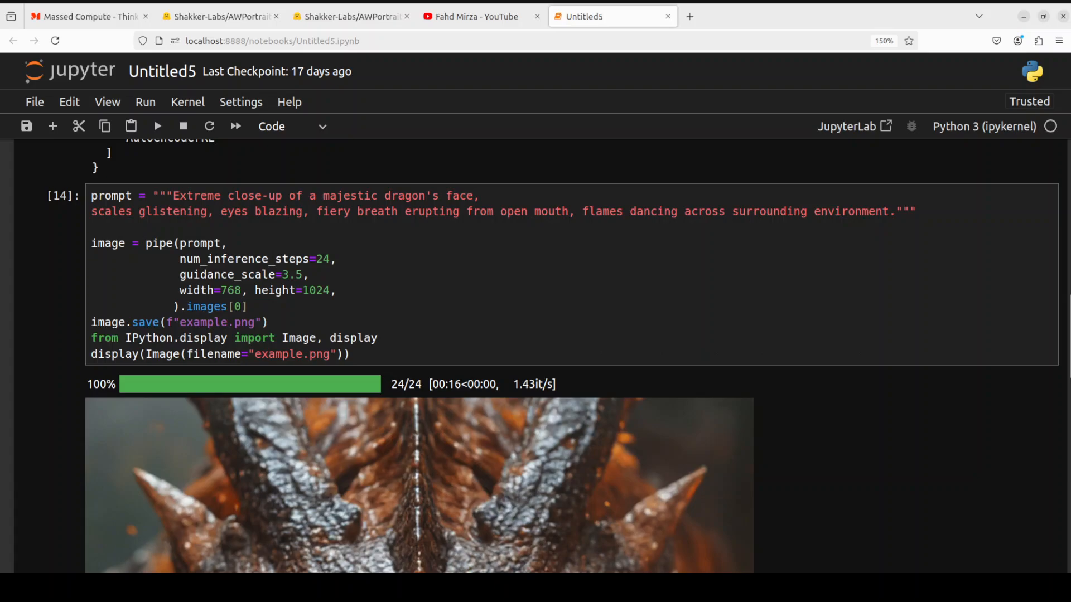
View the full fire-breathing dragon close-up, then return to the Hugging Face AWPortrait-FL page
scroll("down", 3)
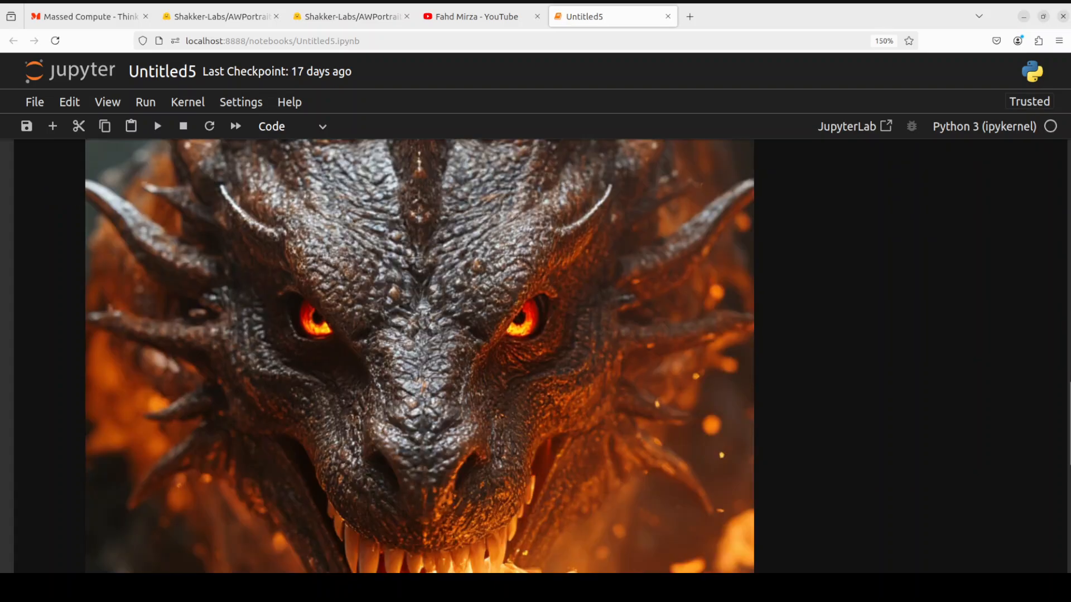
scroll("down", 3)
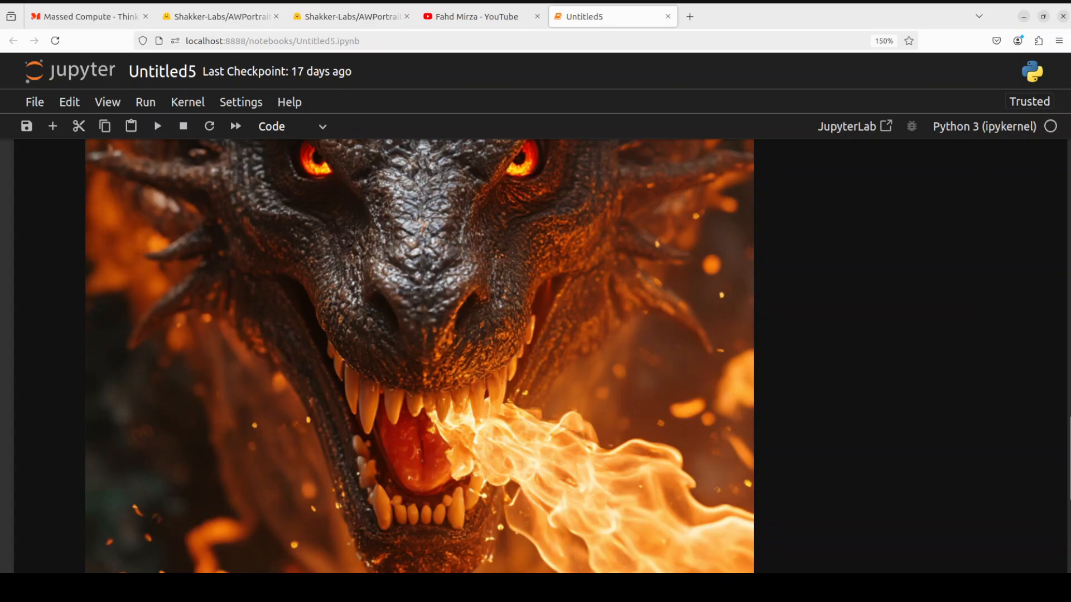
scroll("down", 3)
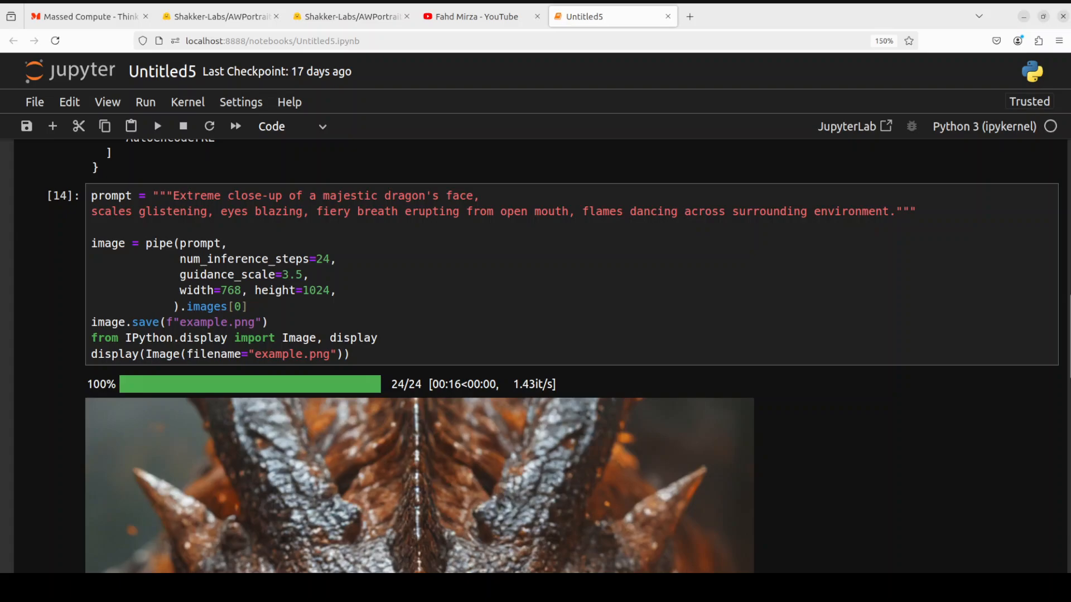
left_click(218, 16)
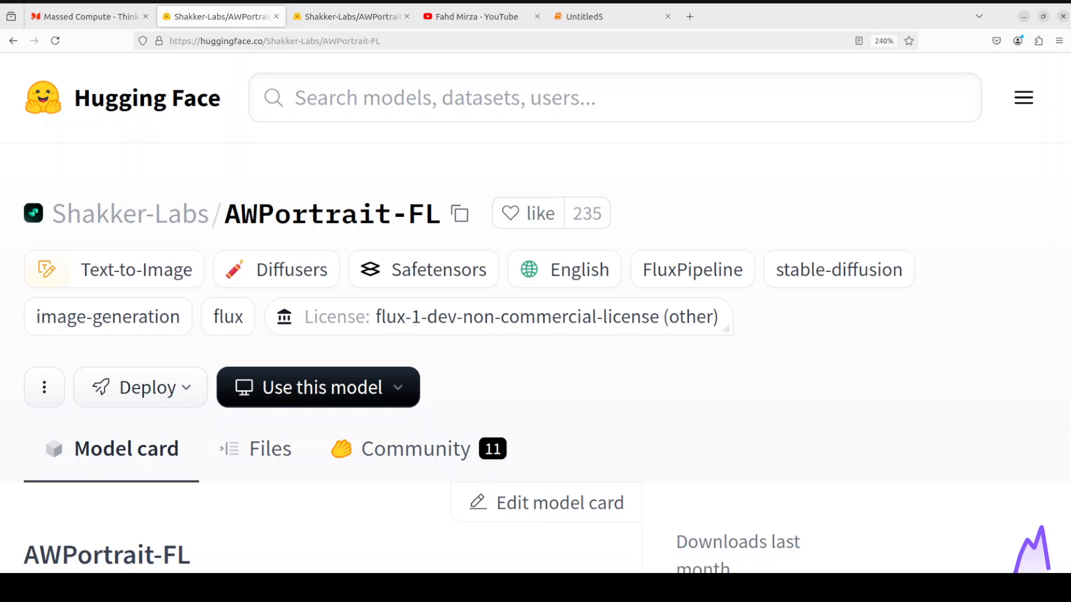
mouse_move(332, 214)
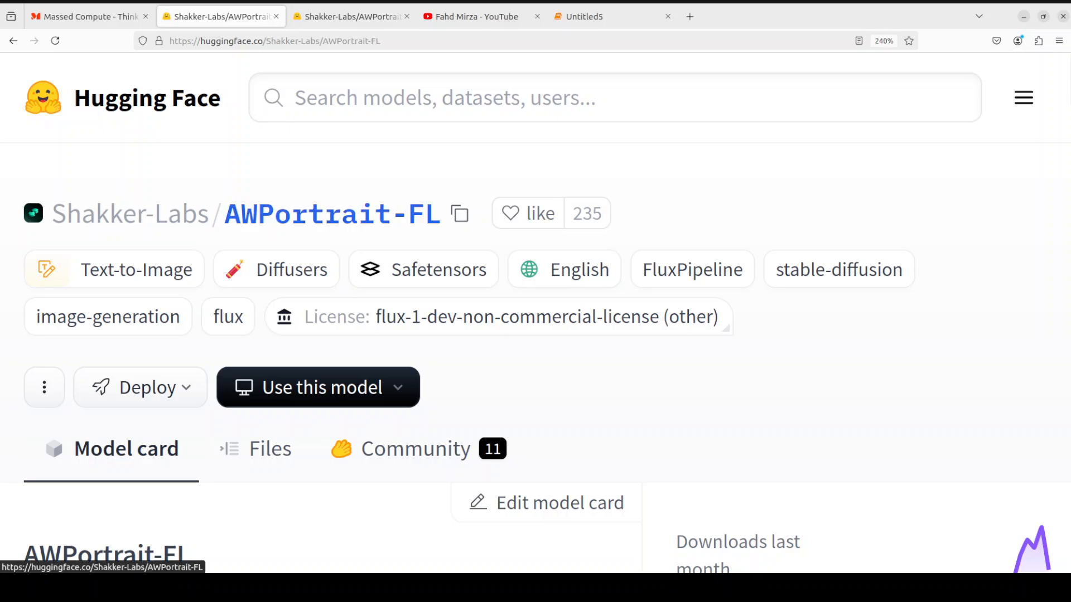